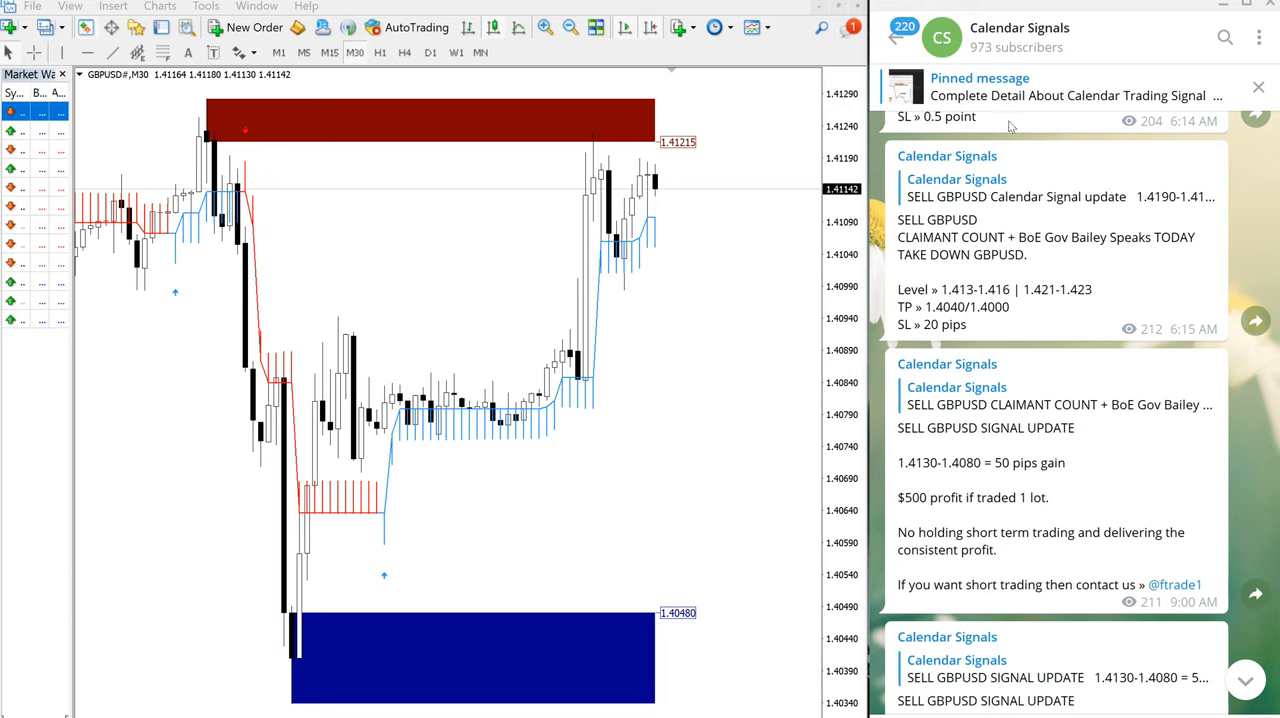
{"action": "mouse_move", "coordinate": [1076, 140]}
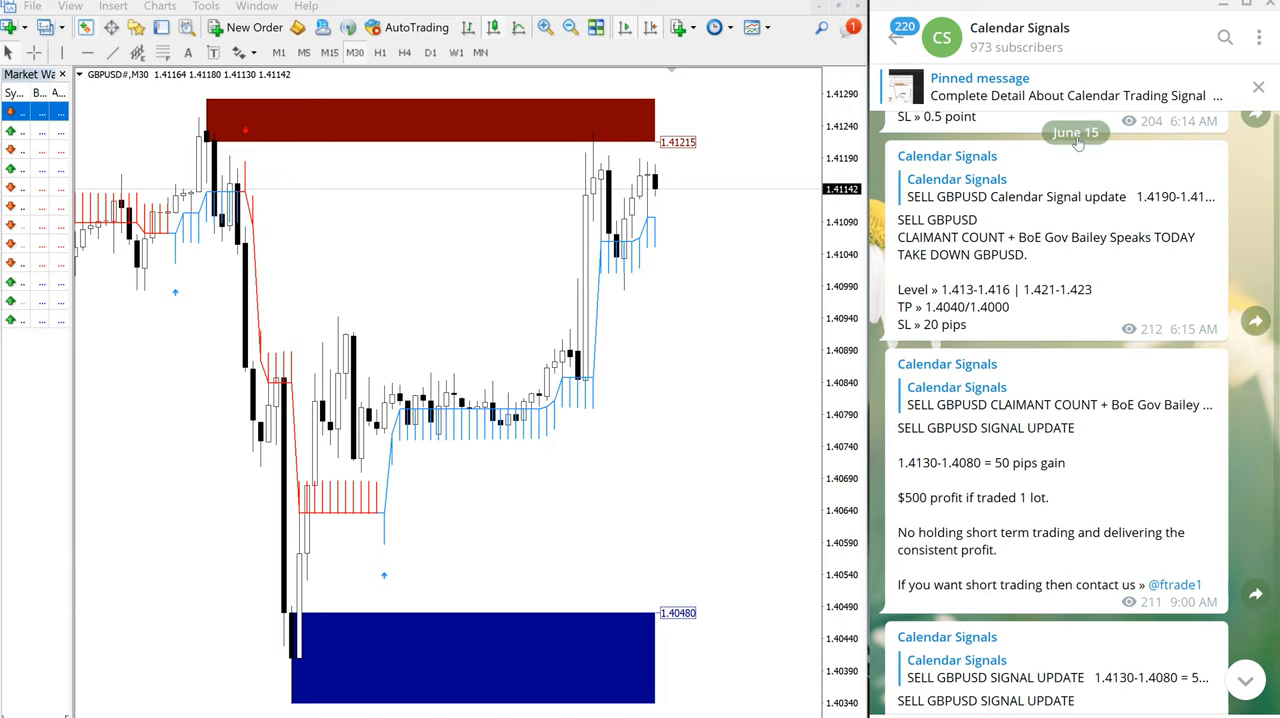
{"action": "mouse_move", "coordinate": [1032, 324]}
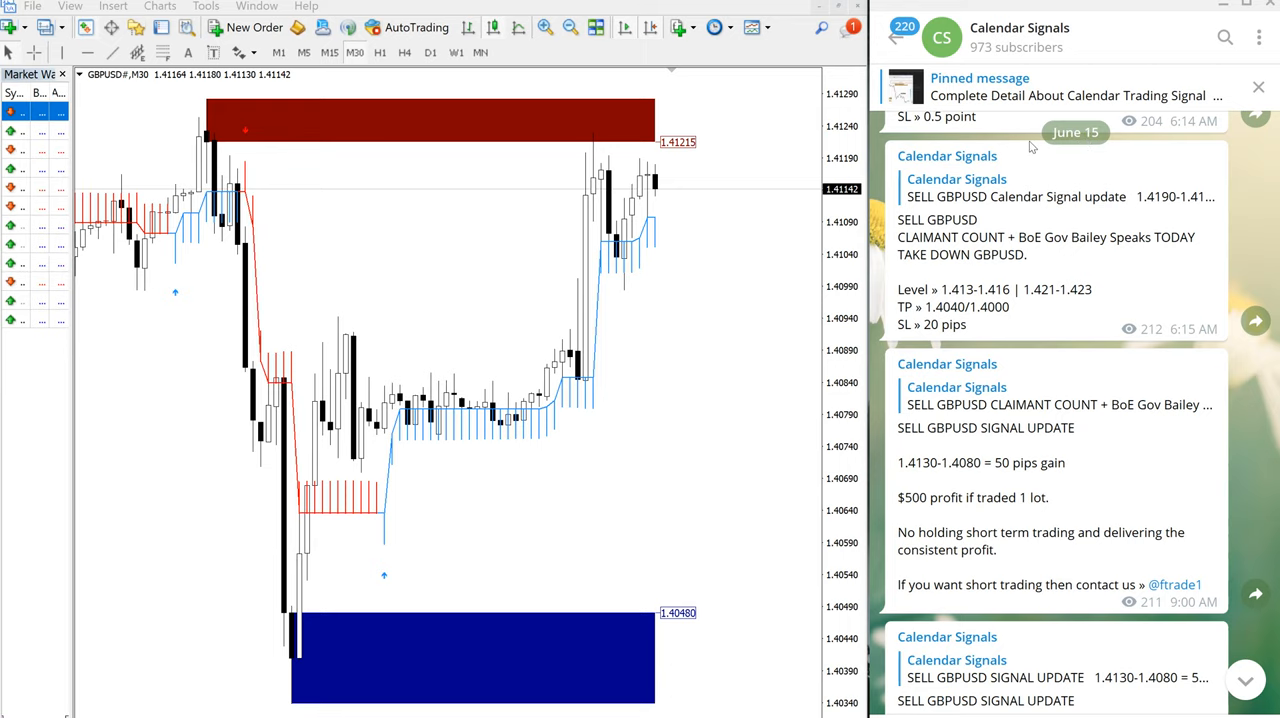
View the Calendar Signals channel details in Telegram and close them again.
{"action": "left_click", "coordinate": [1020, 28]}
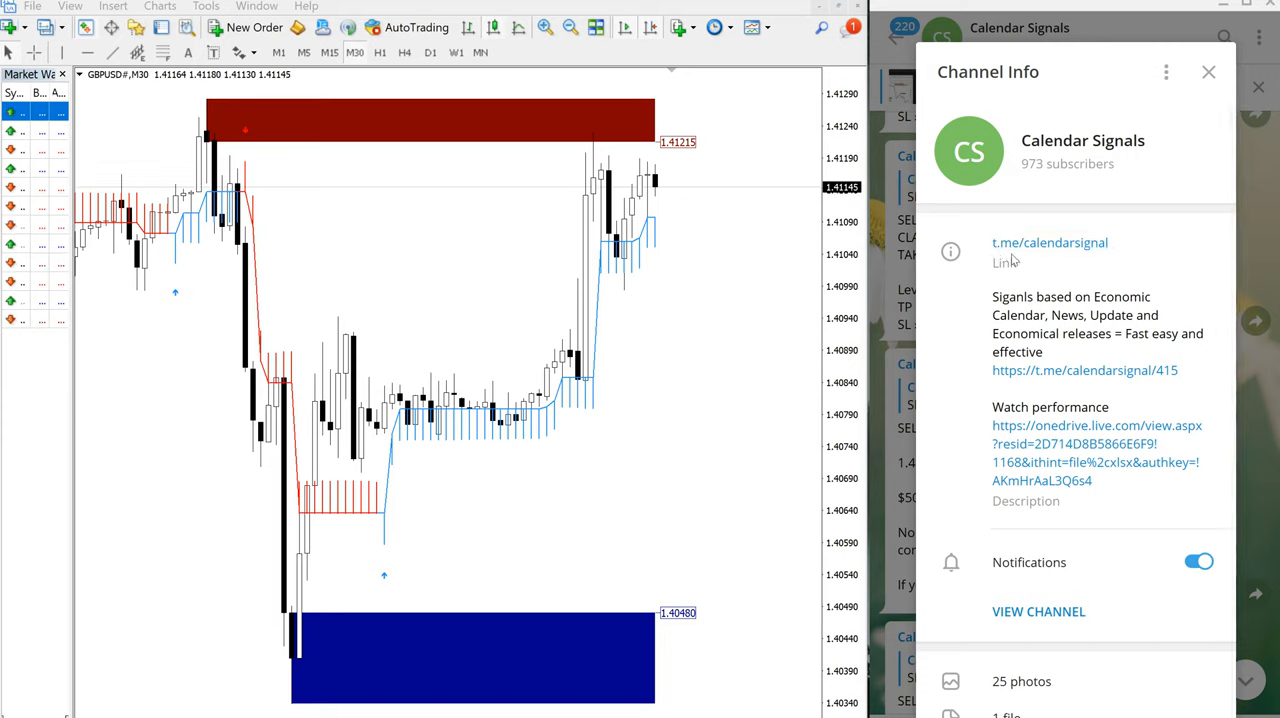
{"action": "mouse_move", "coordinate": [1088, 264]}
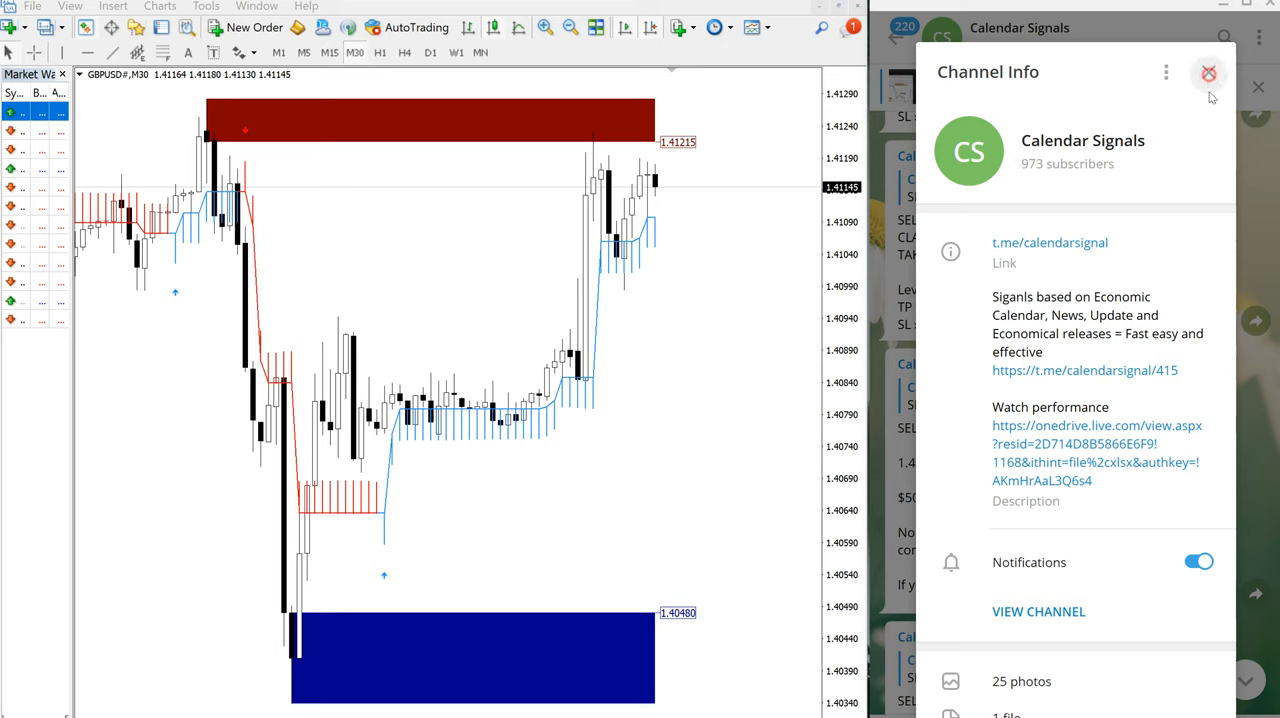
{"action": "left_click", "coordinate": [1208, 74]}
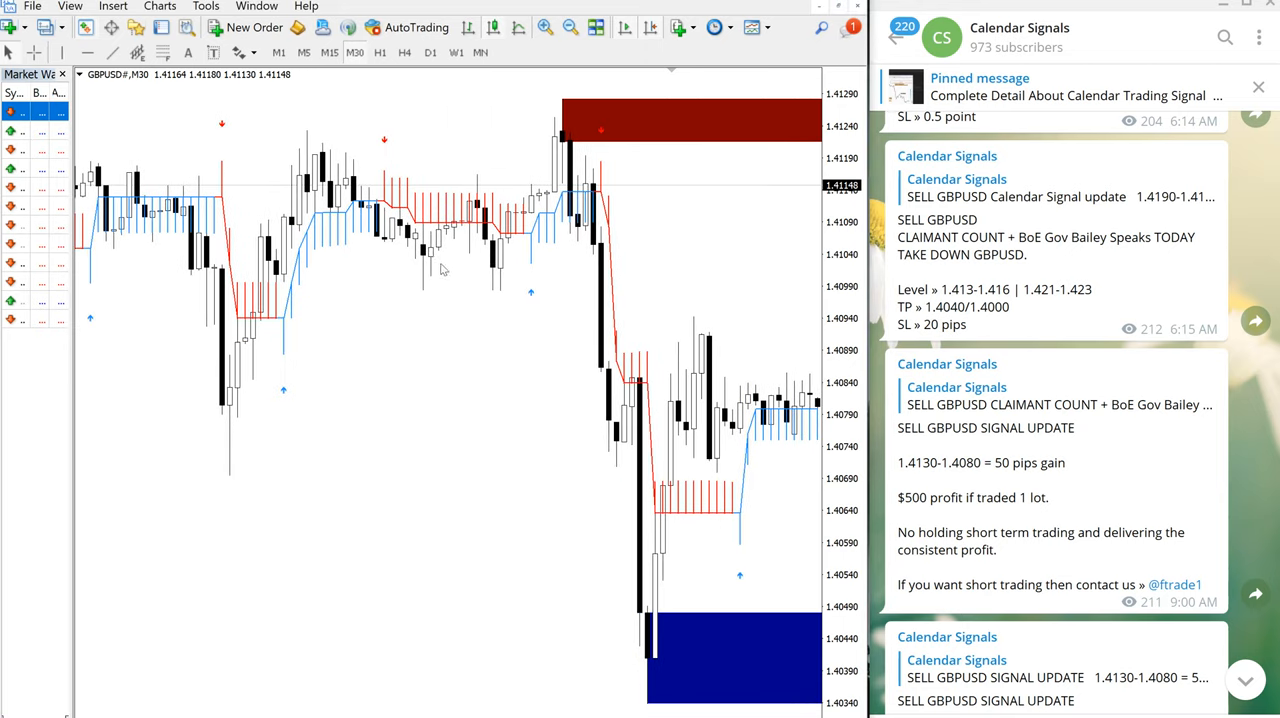
{"action": "mouse_move", "coordinate": [196, 156]}
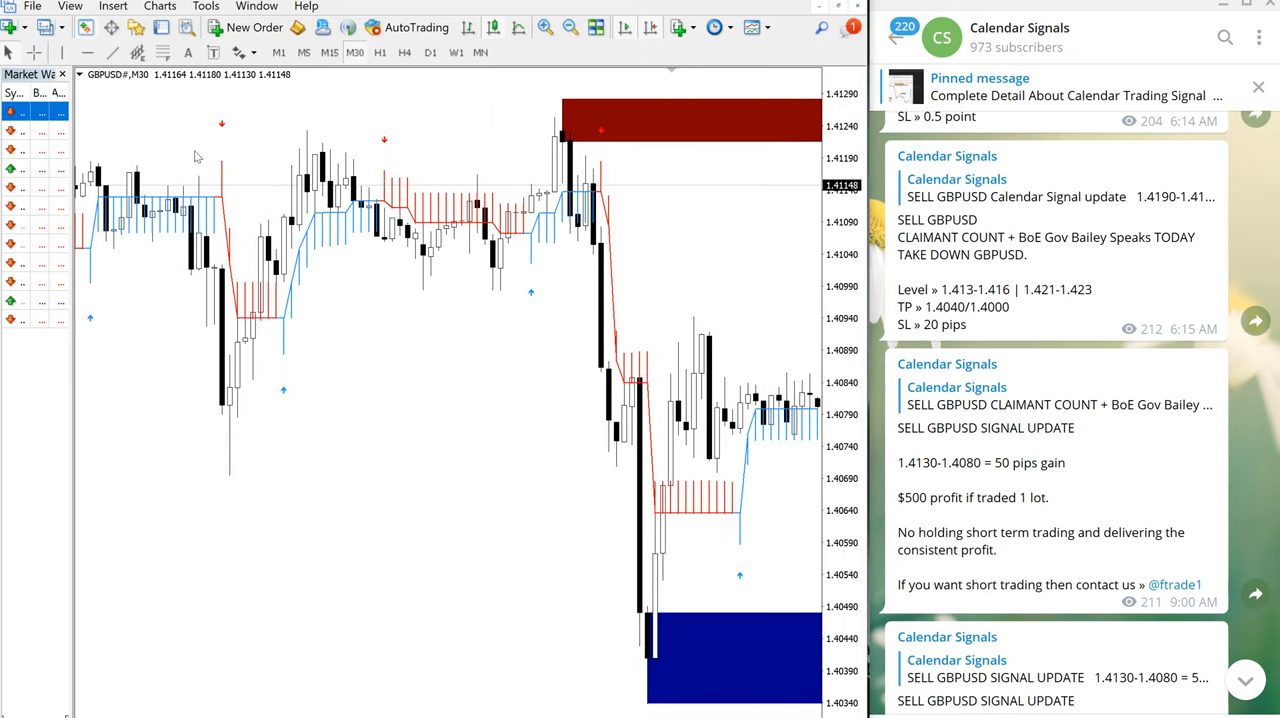
{"action": "mouse_move", "coordinate": [256, 128]}
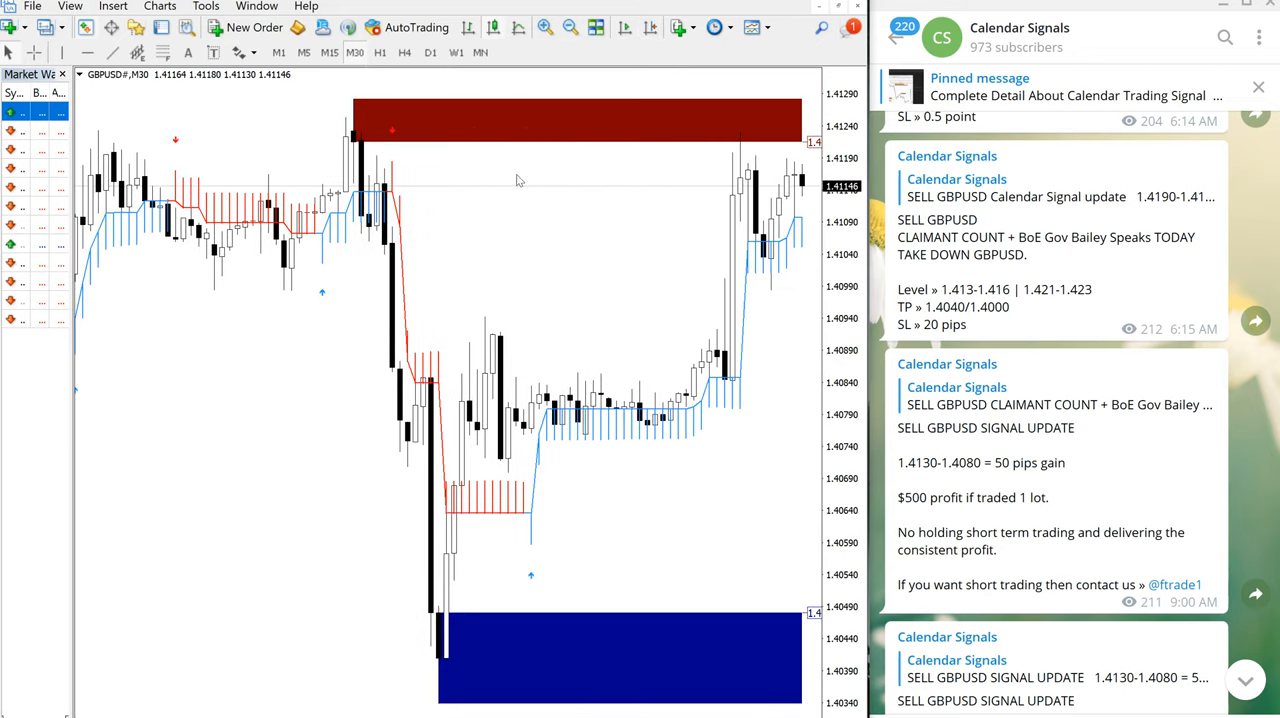
Scroll the GBPUSD H30 chart back to show the fall from the red top zone to the blue bottom zone.
{"action": "scroll", "scroll_direction": "left", "scroll_amount": 3}
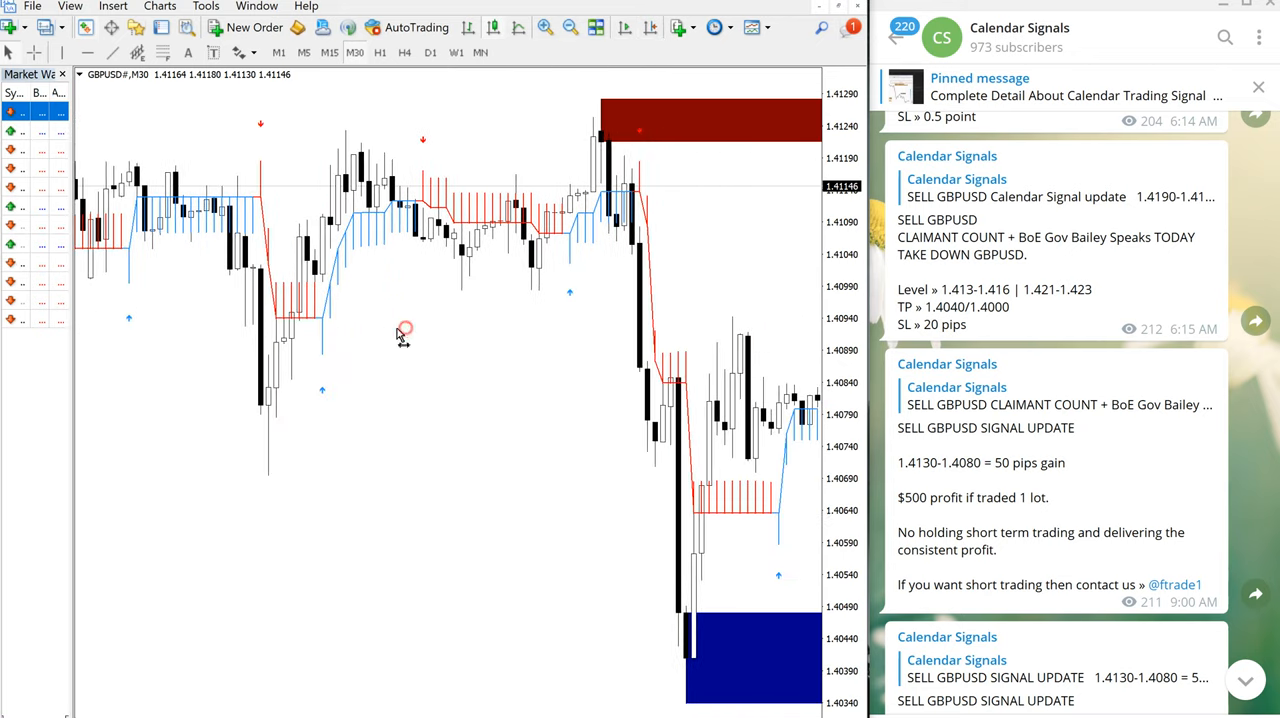
{"action": "mouse_move", "coordinate": [1036, 272]}
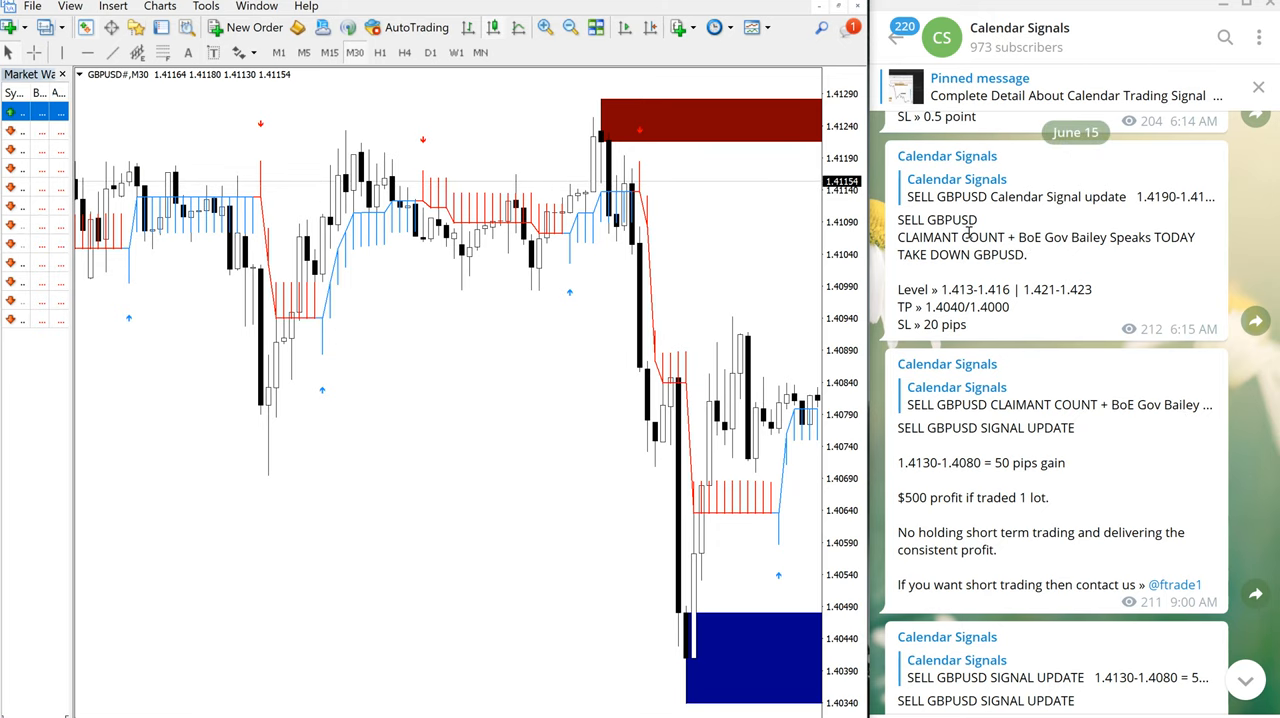
{"action": "mouse_move", "coordinate": [964, 244]}
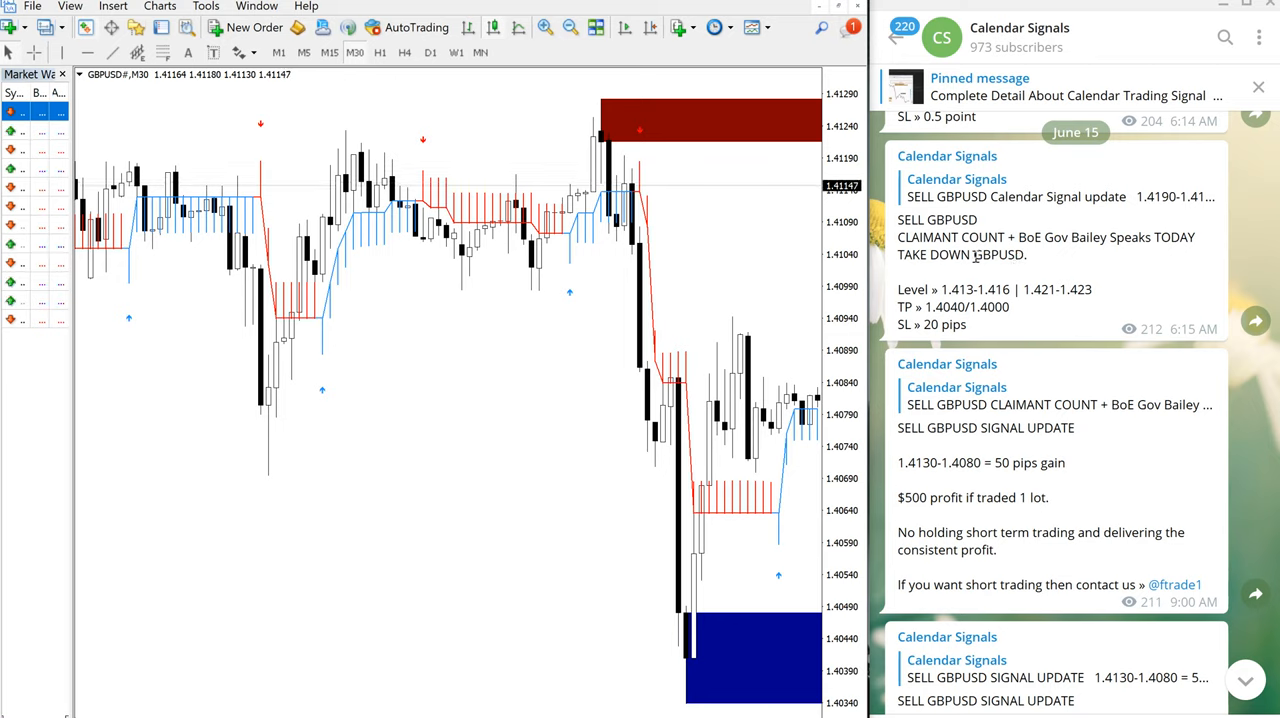
{"action": "mouse_move", "coordinate": [1036, 260]}
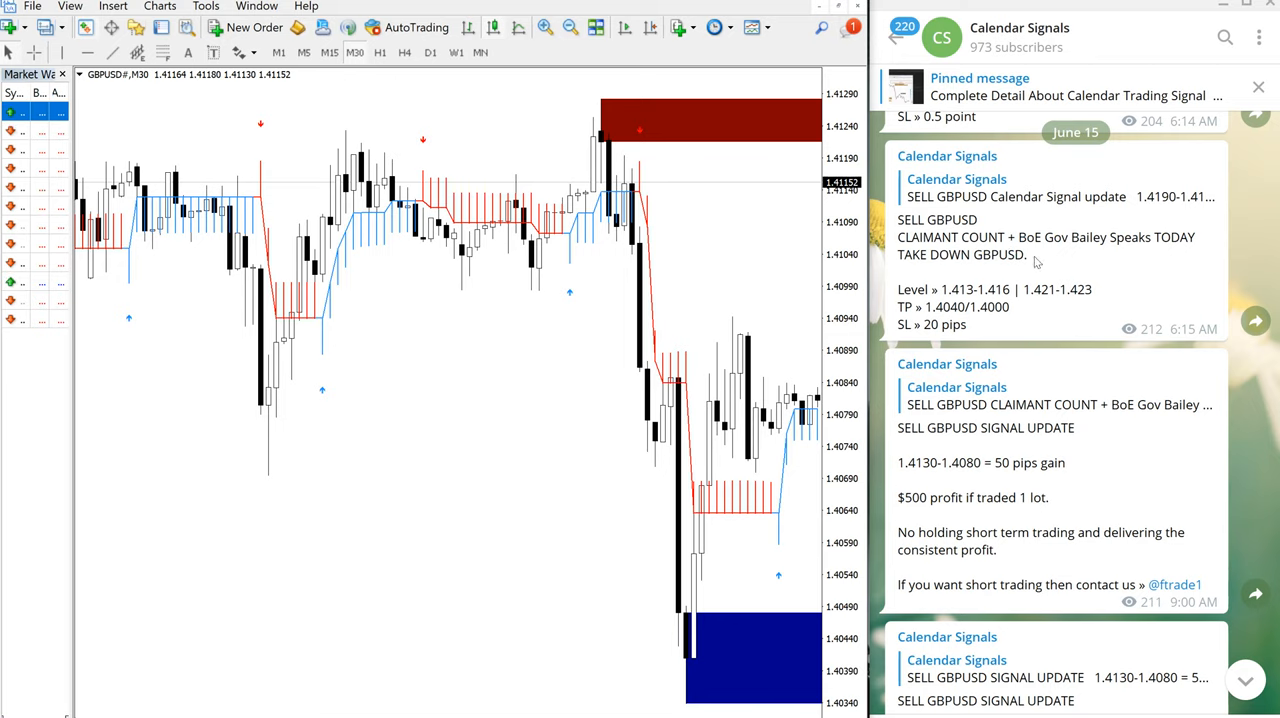
{"action": "mouse_move", "coordinate": [1100, 256]}
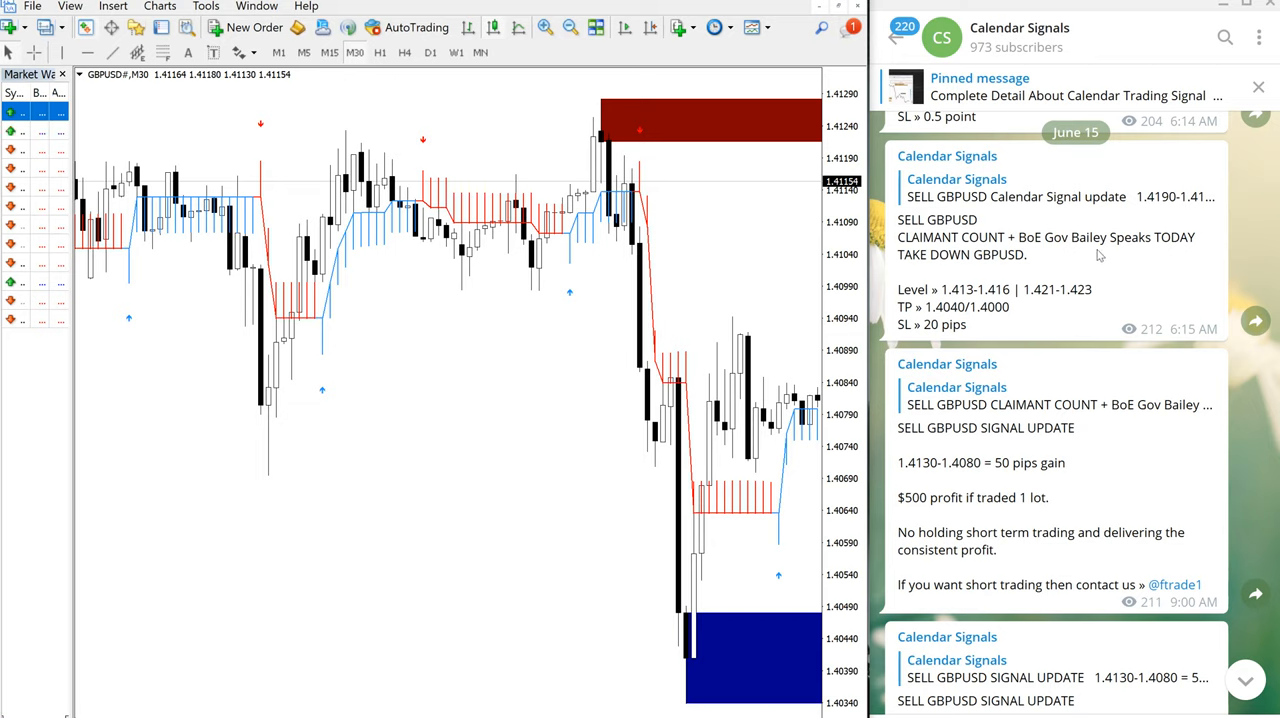
{"action": "mouse_move", "coordinate": [992, 248]}
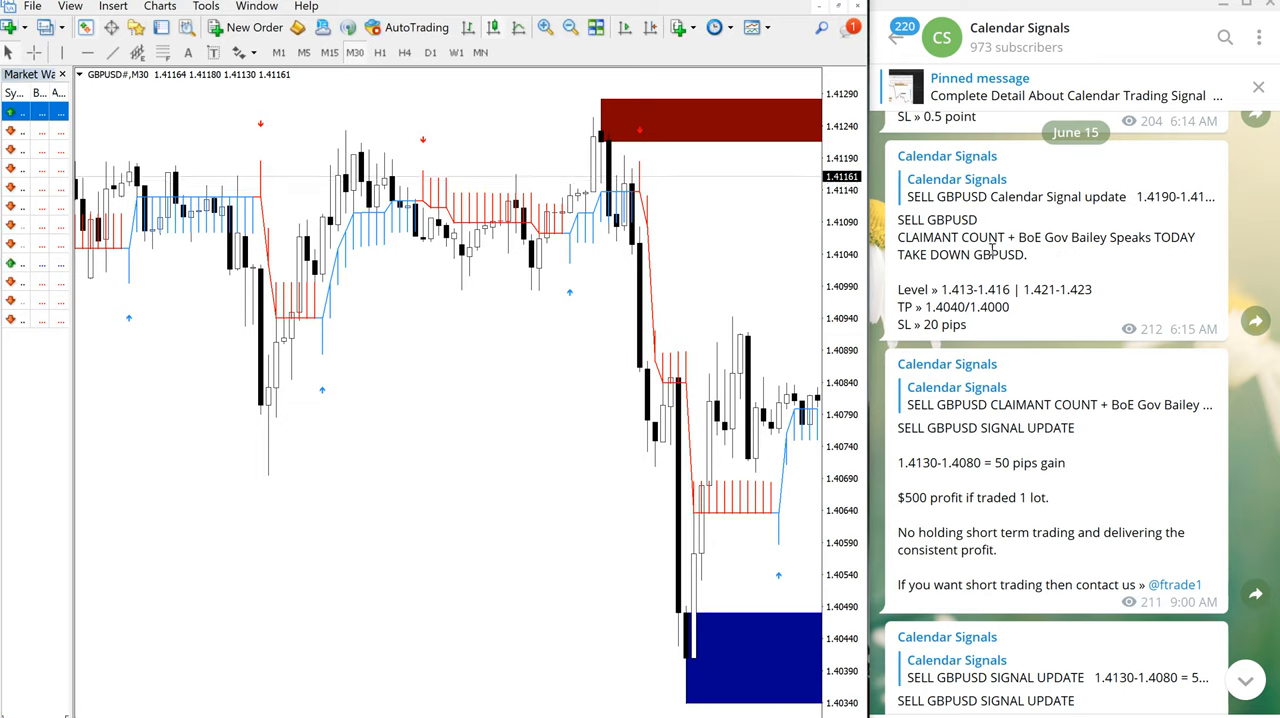
{"action": "mouse_move", "coordinate": [1028, 252]}
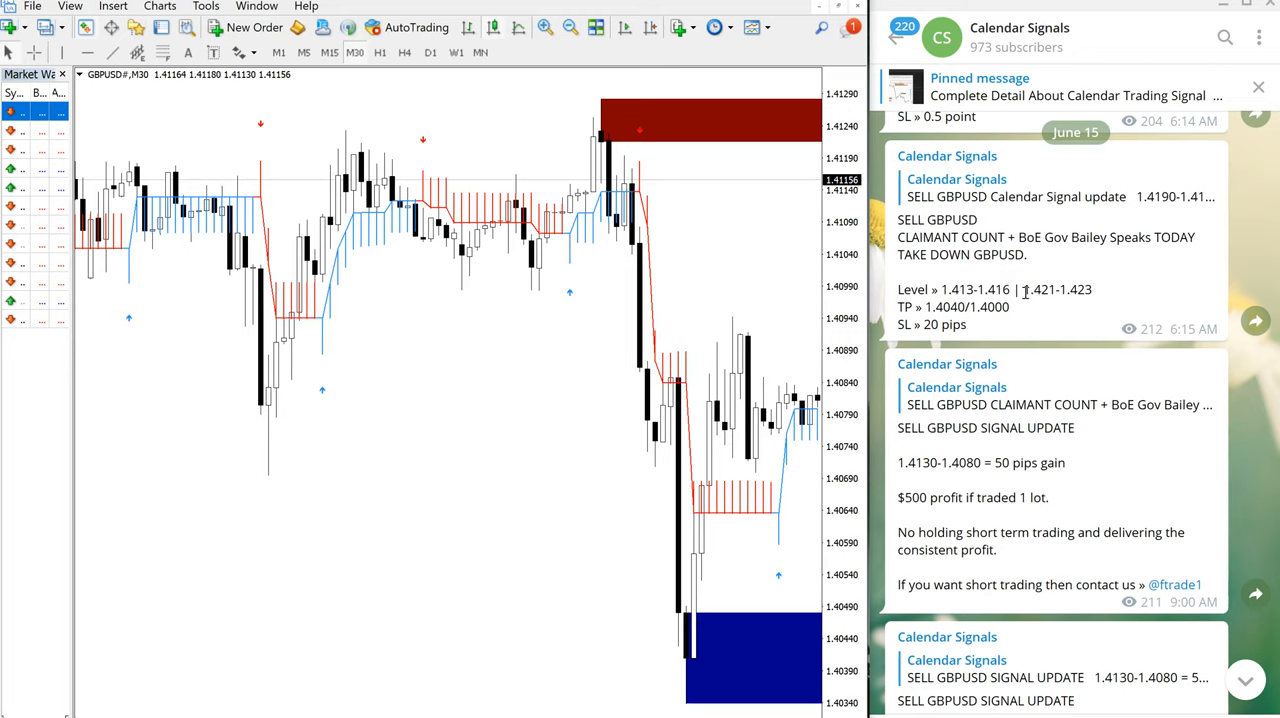
{"action": "scroll", "scroll_direction": "down", "scroll_amount": 3}
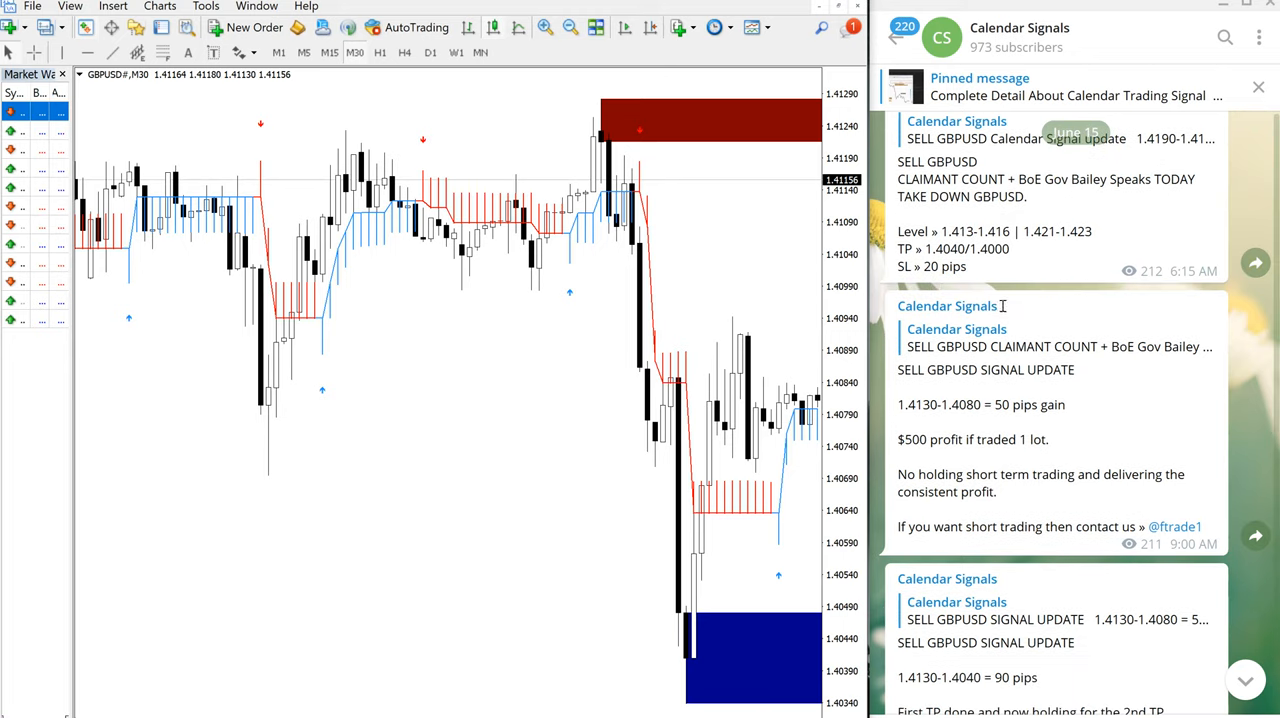
{"action": "scroll", "scroll_direction": "down", "scroll_amount": 3}
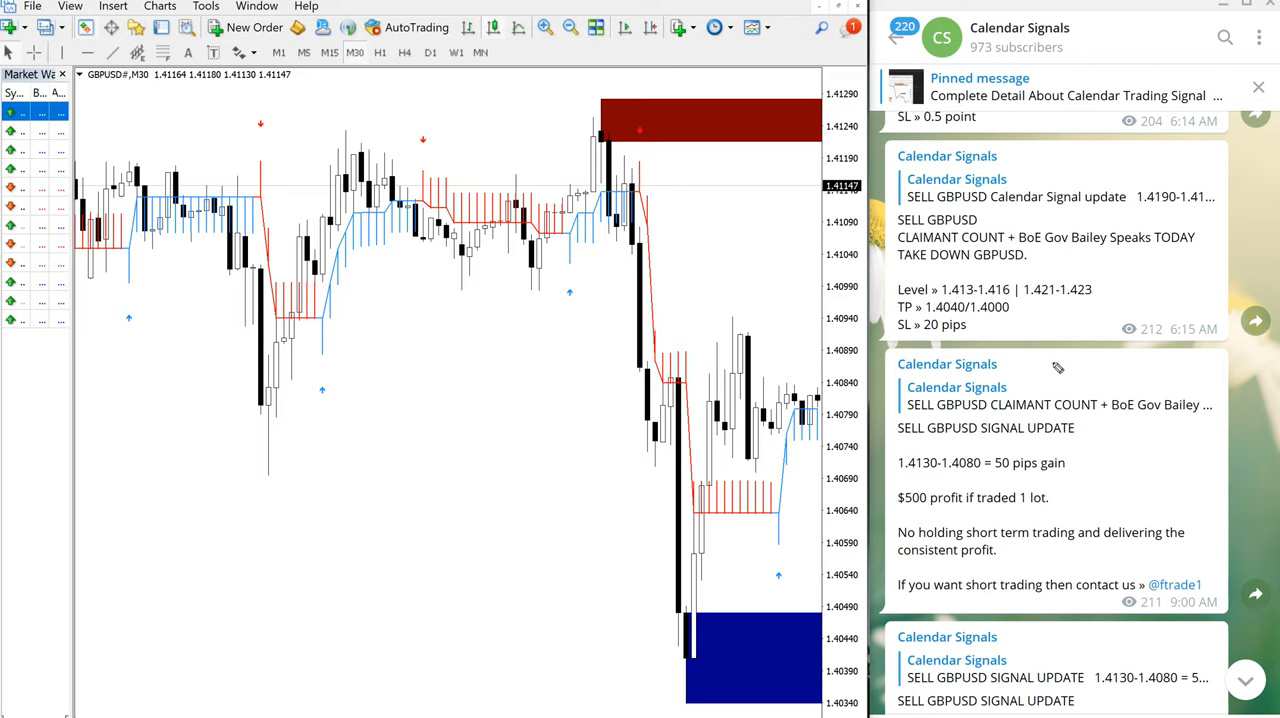
{"action": "scroll", "scroll_direction": "down", "scroll_amount": 3}
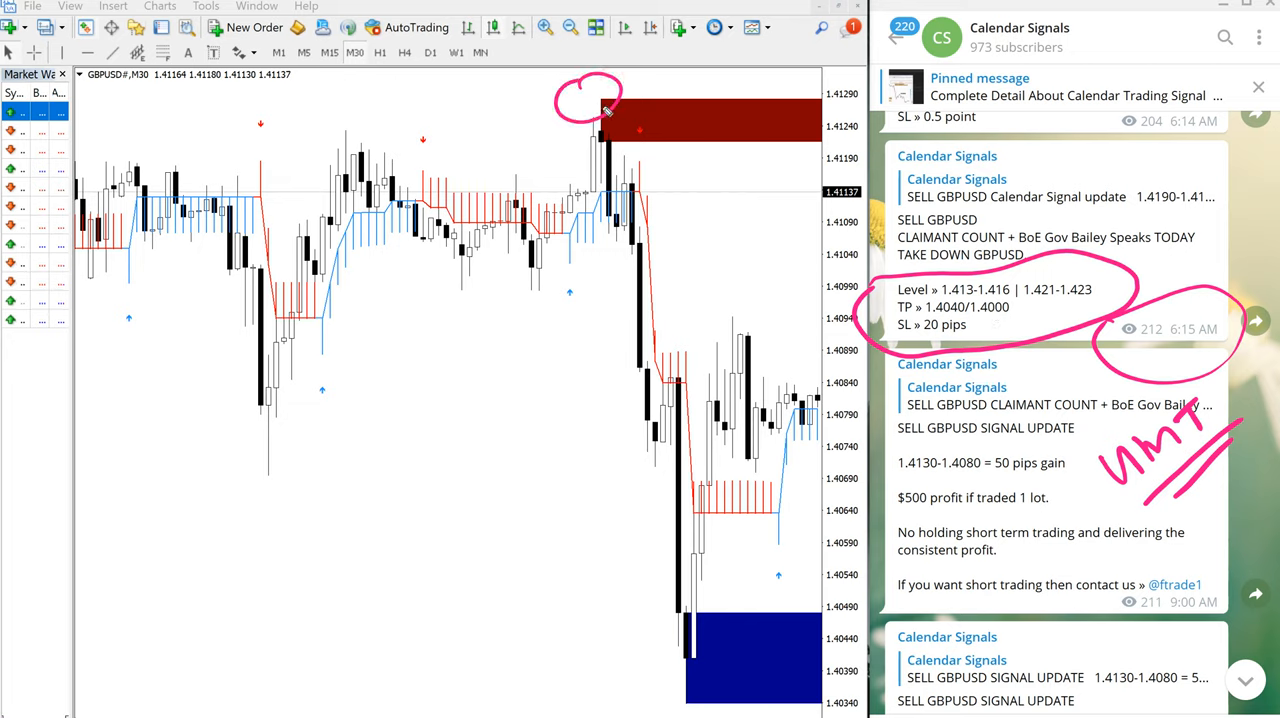
Hand-draw the note 'sell GBPUSD 1.4130–1.4030 = 100 pips' with a line tracing the drop.
{"action": "left_click_drag", "start_coordinate": [600, 120], "coordinate": [690, 680]}
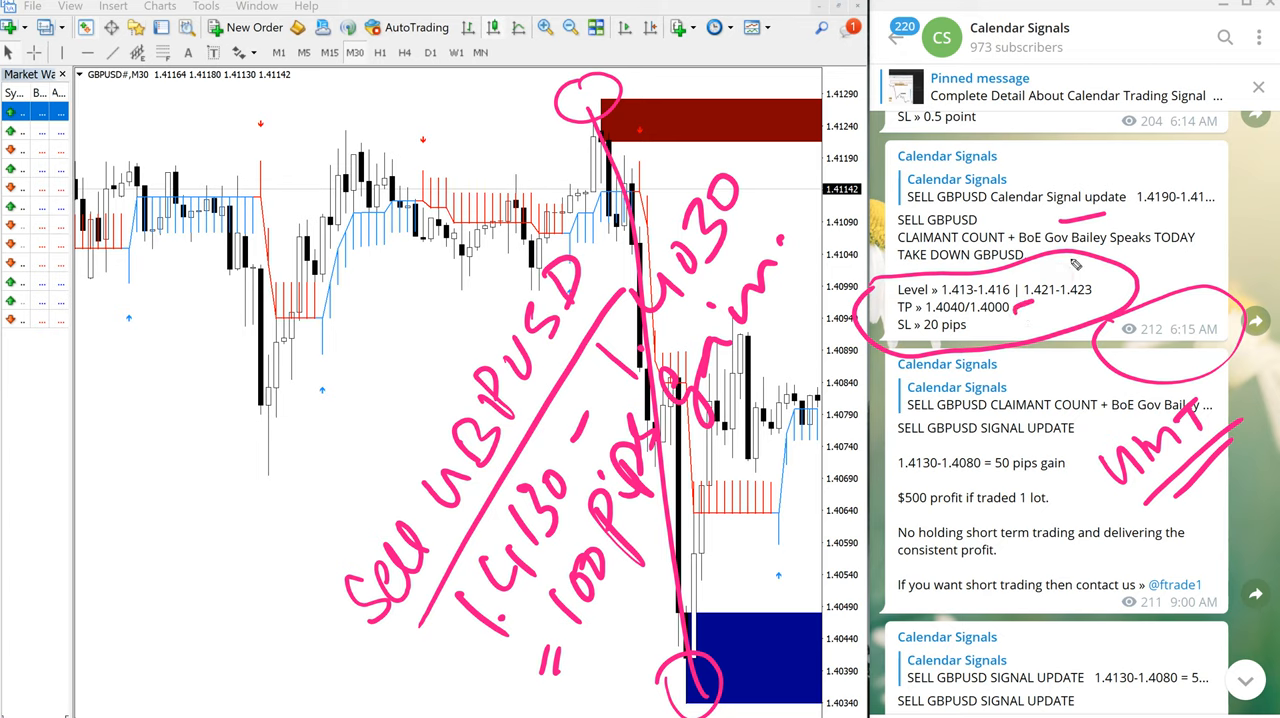
{"action": "mouse_move", "coordinate": [970, 442]}
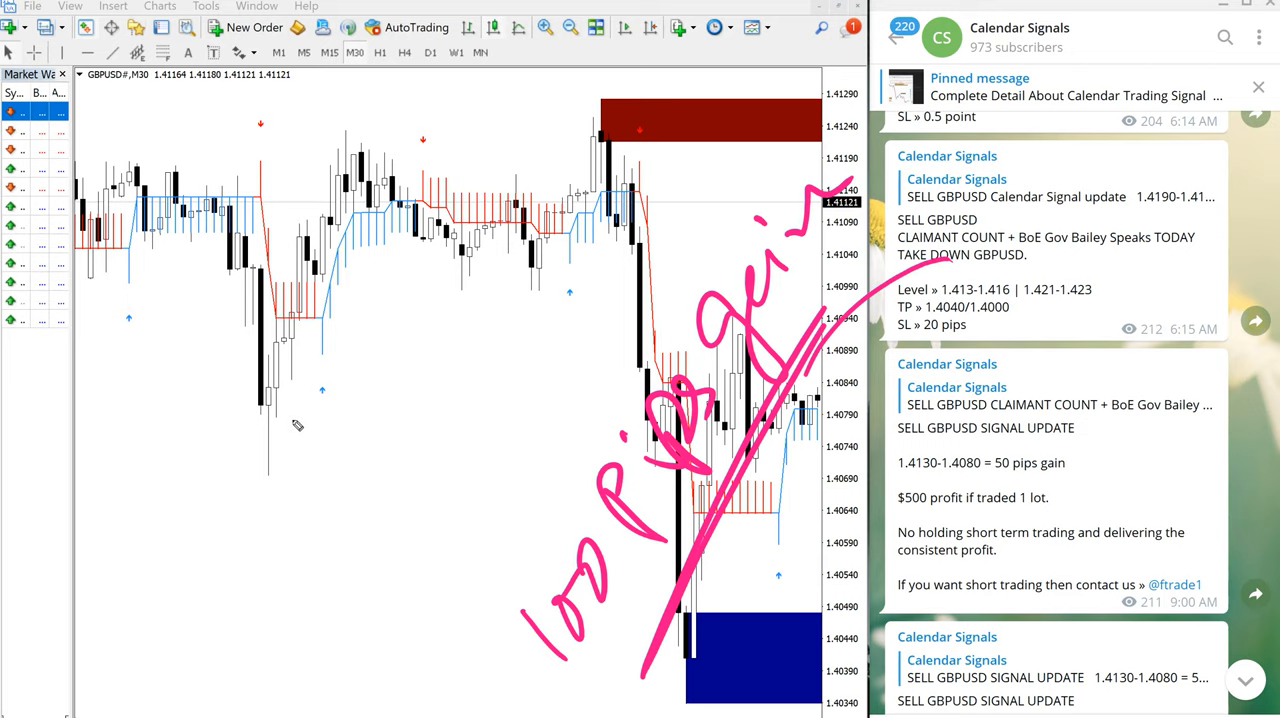
{"action": "mouse_move", "coordinate": [920, 304]}
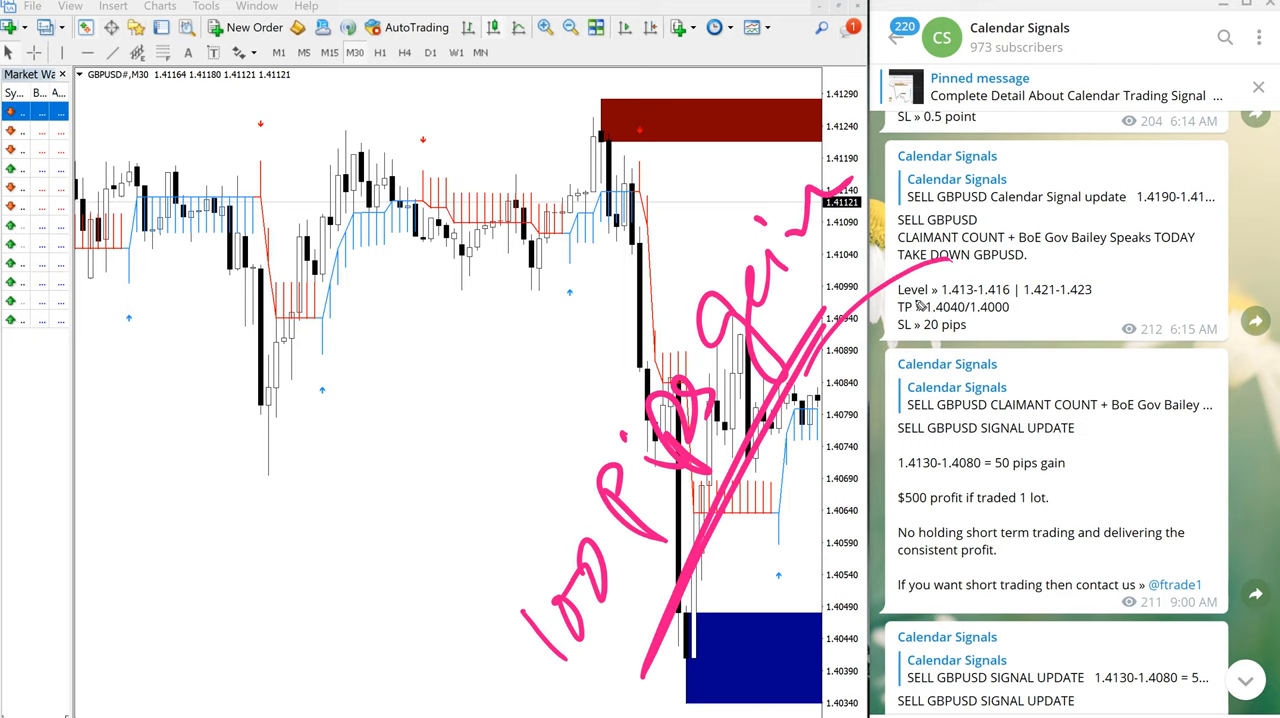
{"action": "scroll", "scroll_direction": "down", "scroll_amount": 3}
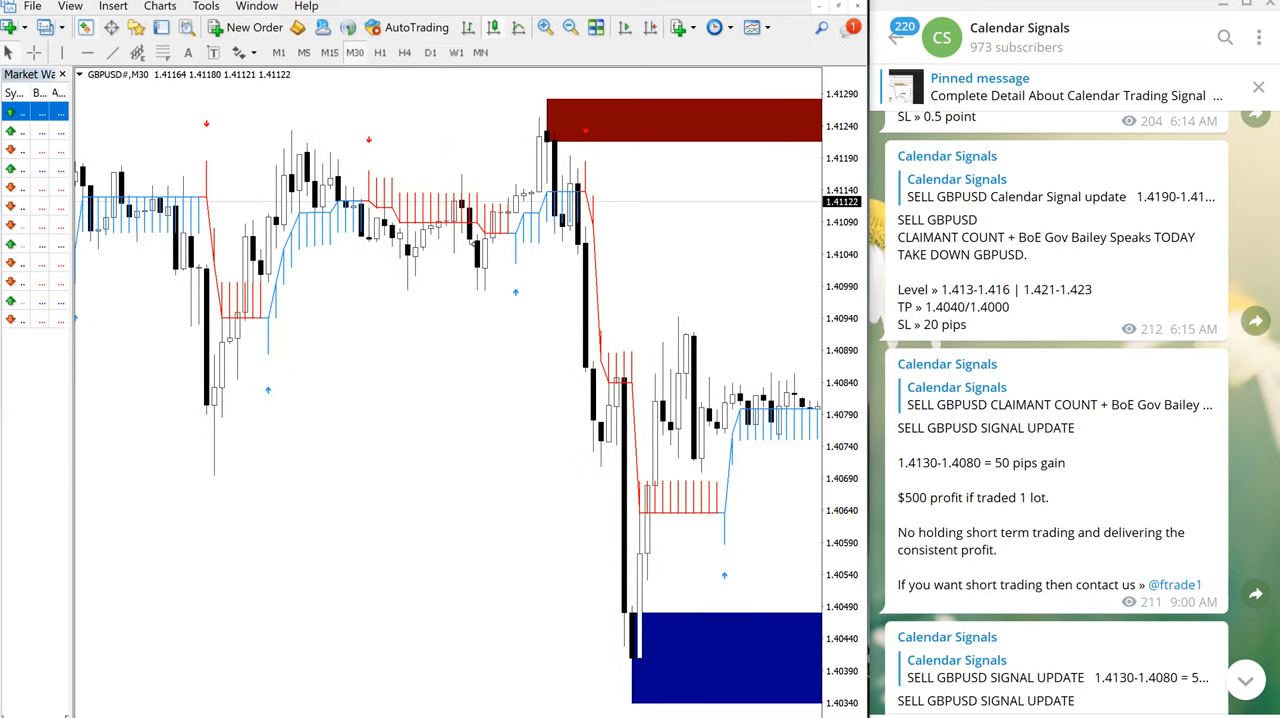
{"action": "mouse_move", "coordinate": [616, 188]}
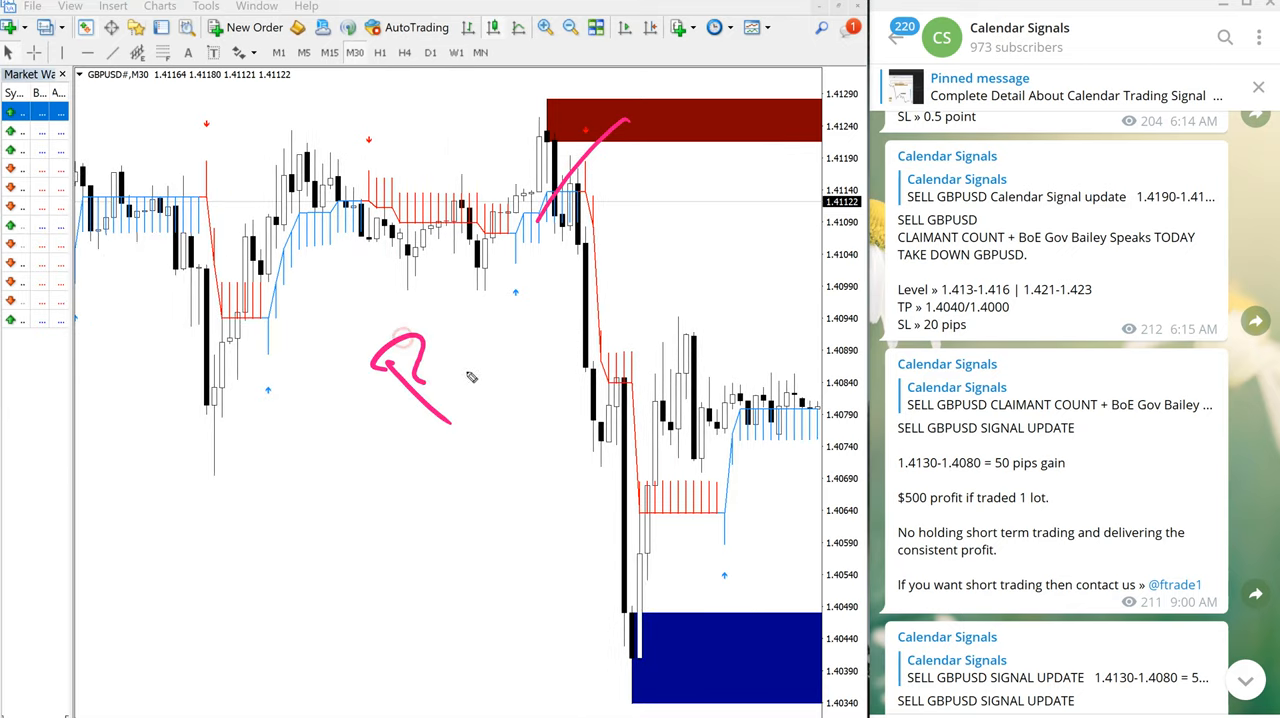
{"action": "left_click_drag", "start_coordinate": [390, 390], "coordinate": [590, 210]}
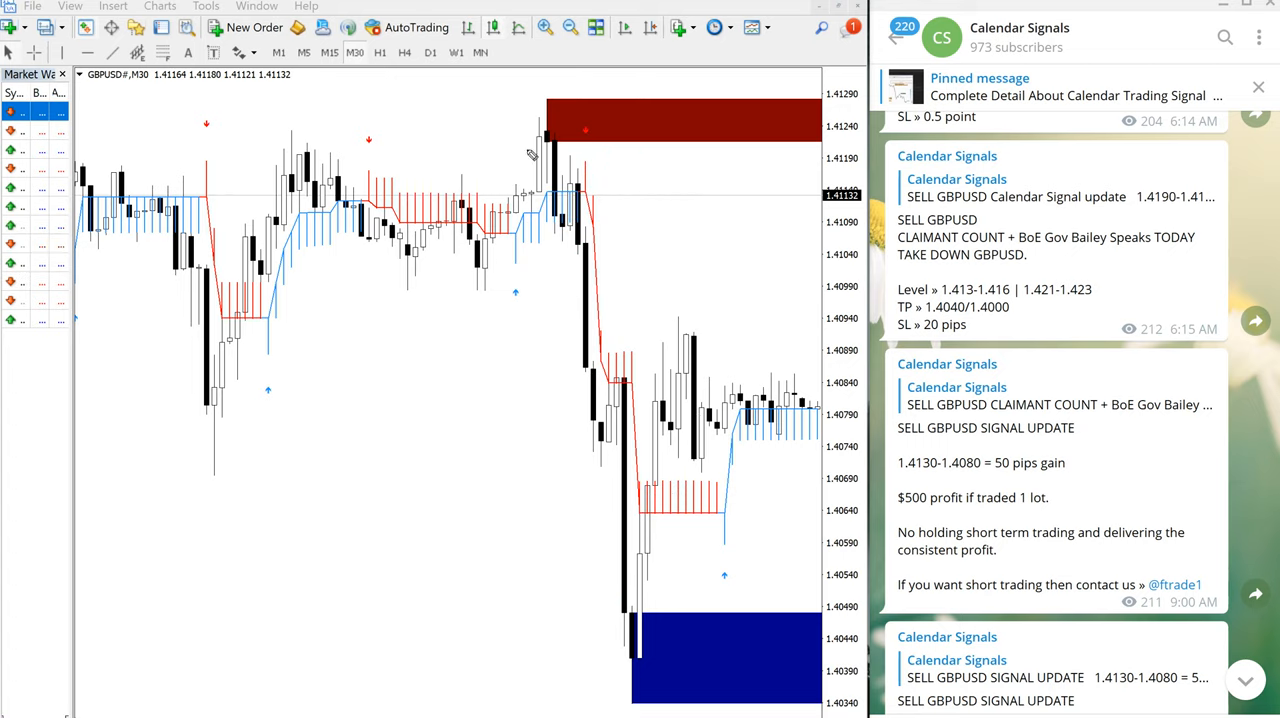
{"action": "mouse_move", "coordinate": [372, 140]}
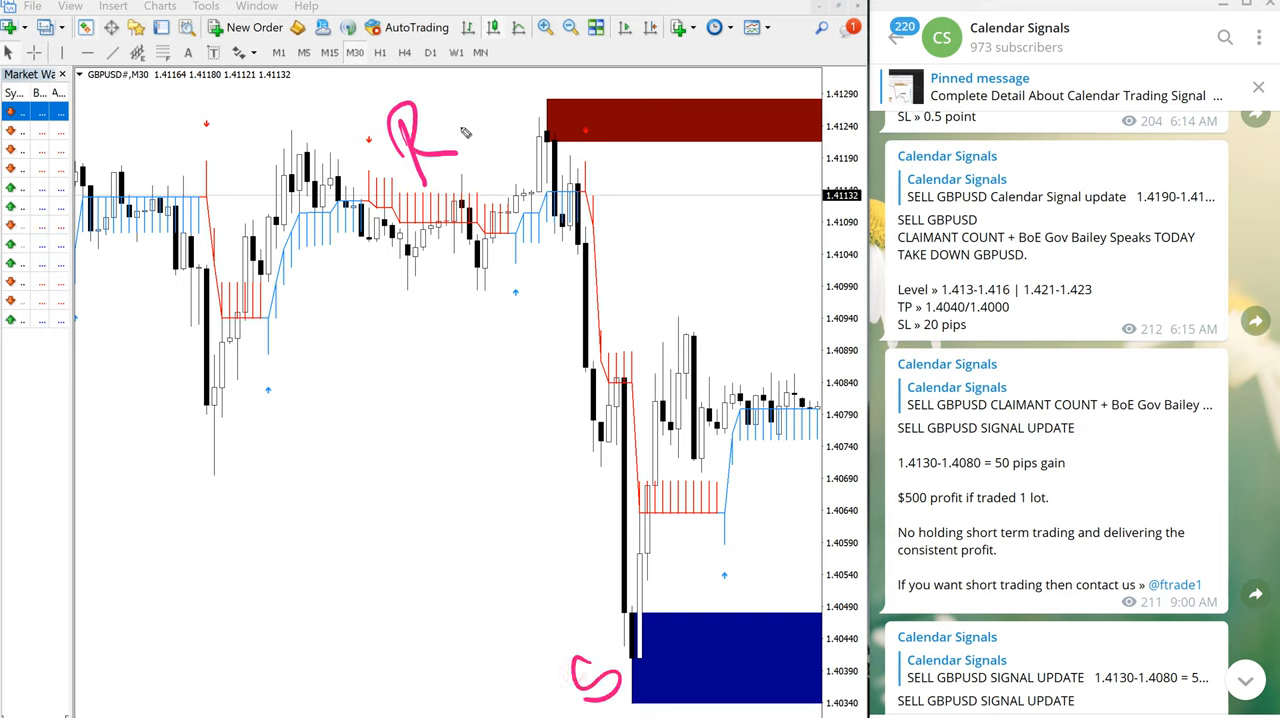
{"action": "left_click_drag", "start_coordinate": [460, 126], "coordinate": [550, 128]}
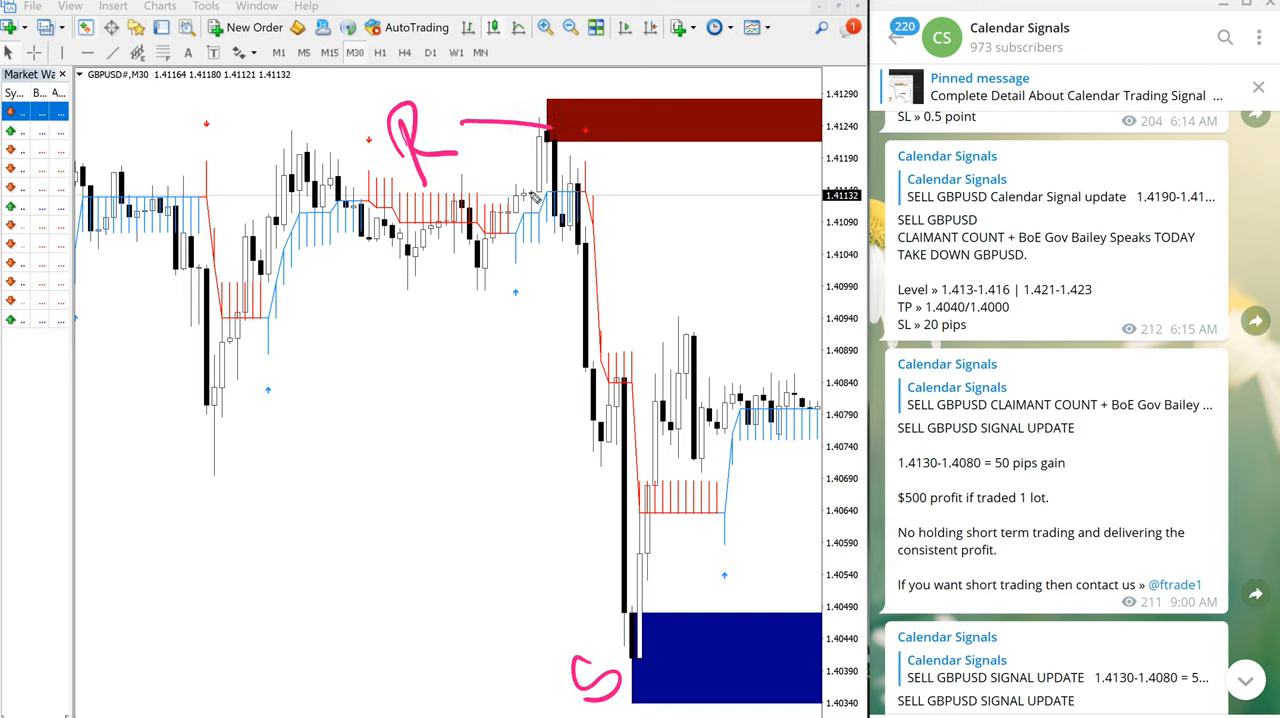
{"action": "left_click_drag", "start_coordinate": [610, 124], "coordinate": [610, 244]}
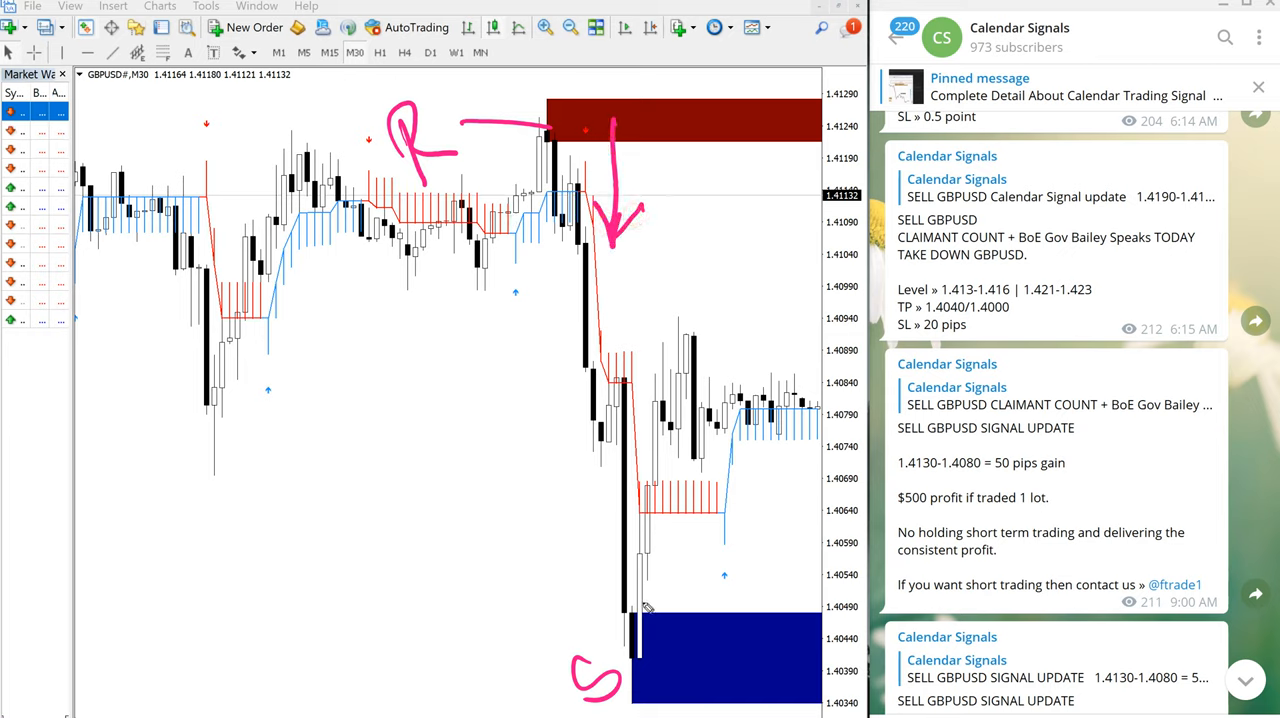
{"action": "mouse_move", "coordinate": [598, 664]}
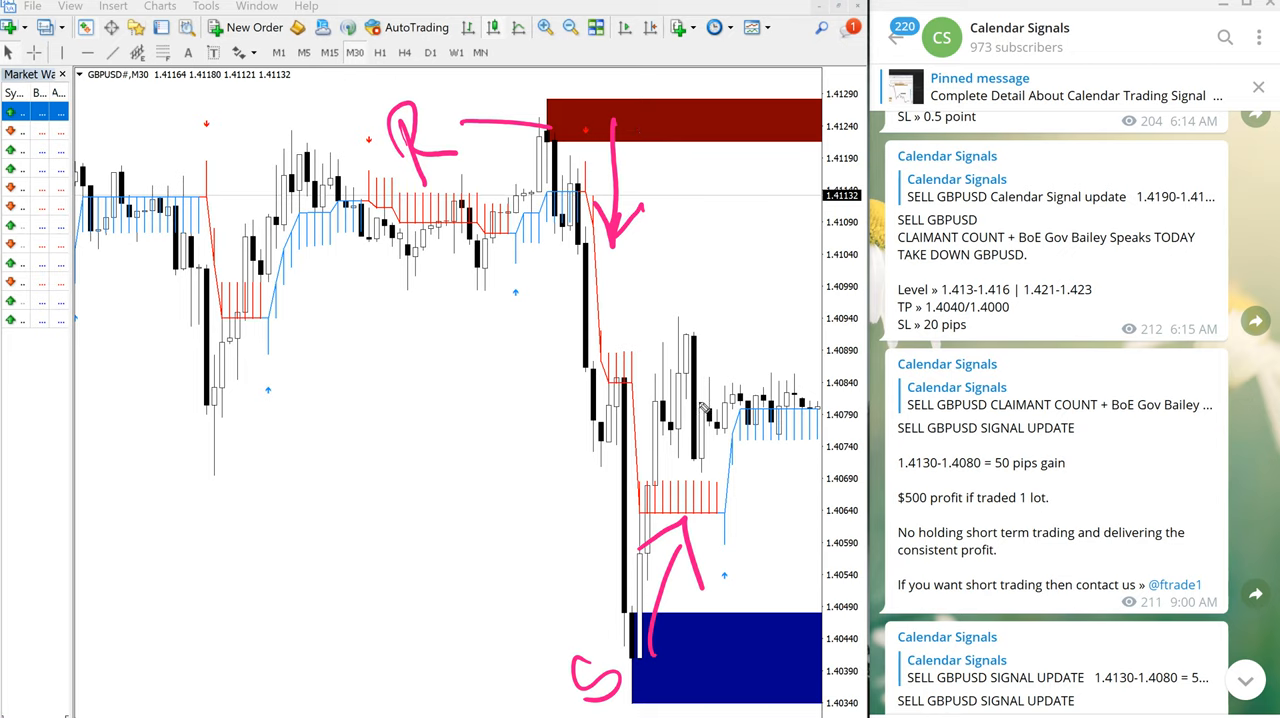
{"action": "mouse_move", "coordinate": [708, 420]}
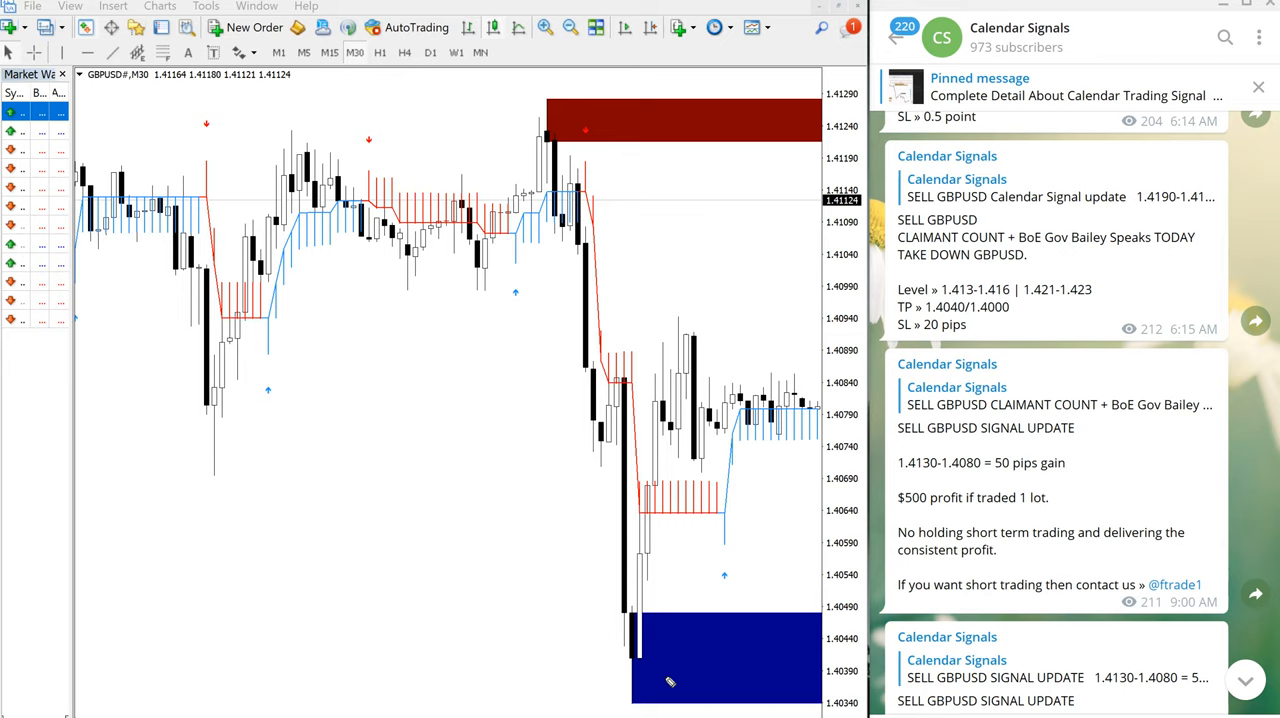
{"action": "mouse_move", "coordinate": [1148, 516]}
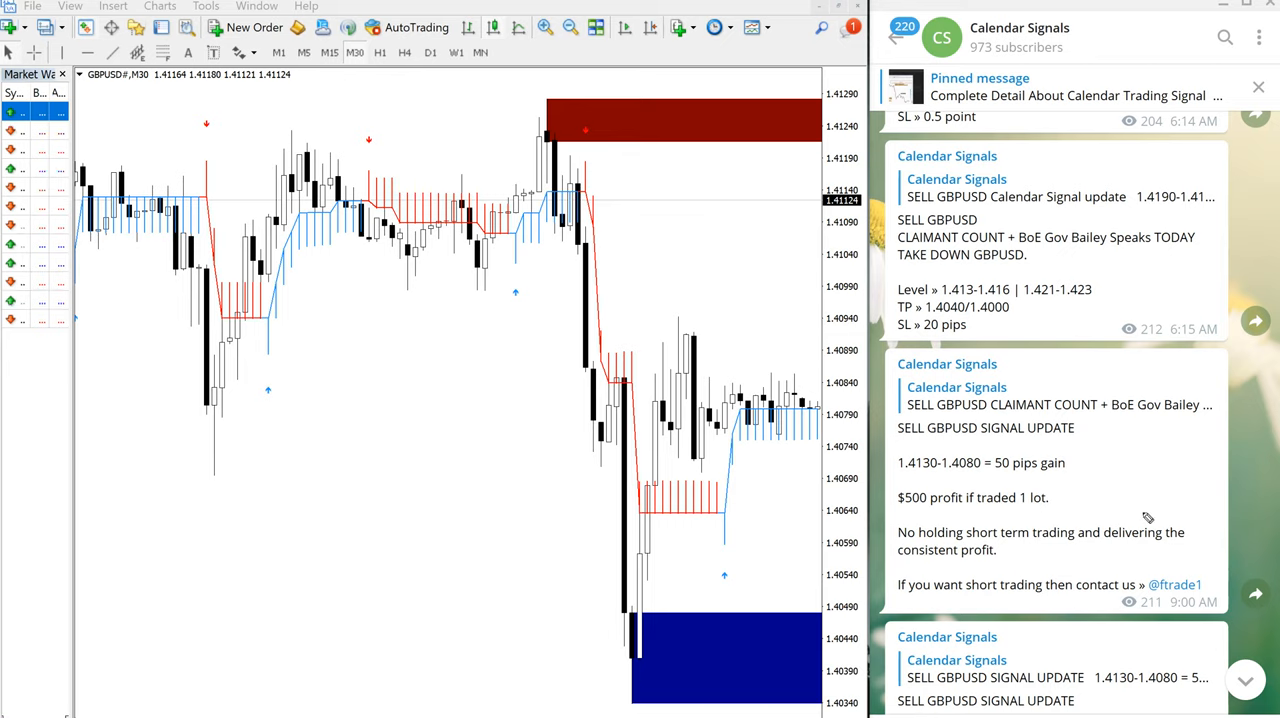
{"action": "mouse_move", "coordinate": [1194, 260]}
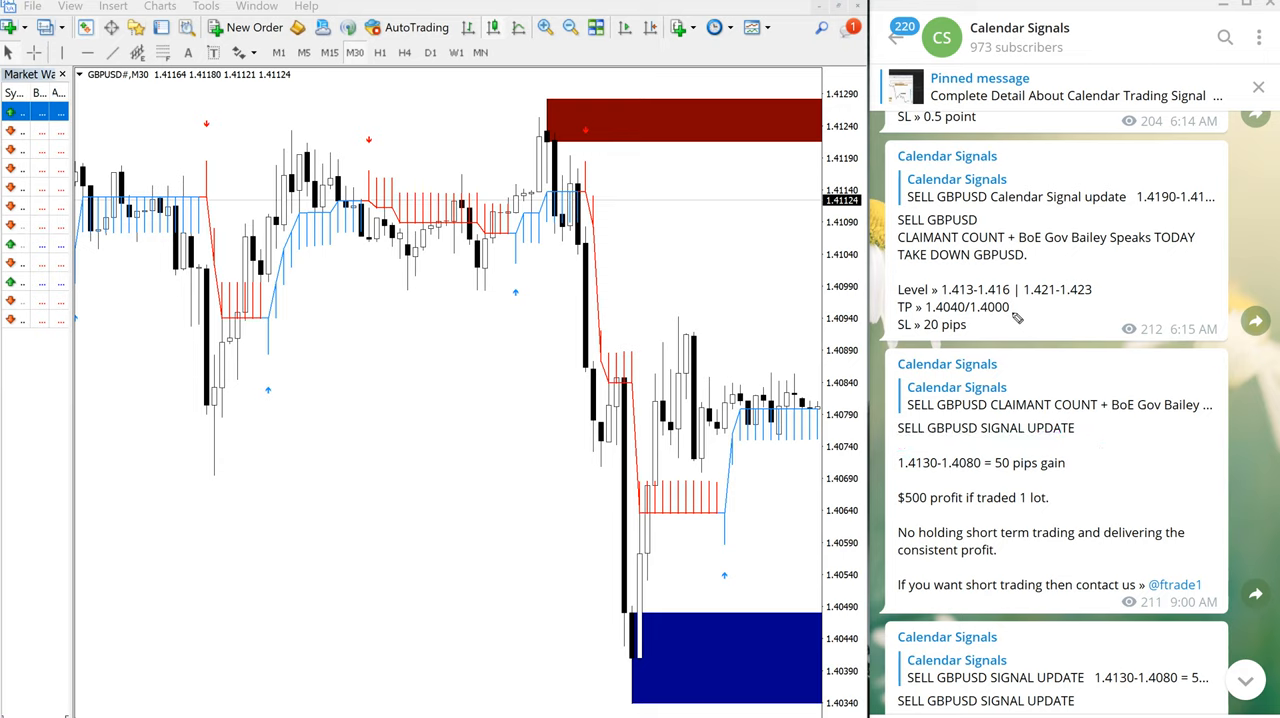
{"action": "mouse_move", "coordinate": [1060, 384]}
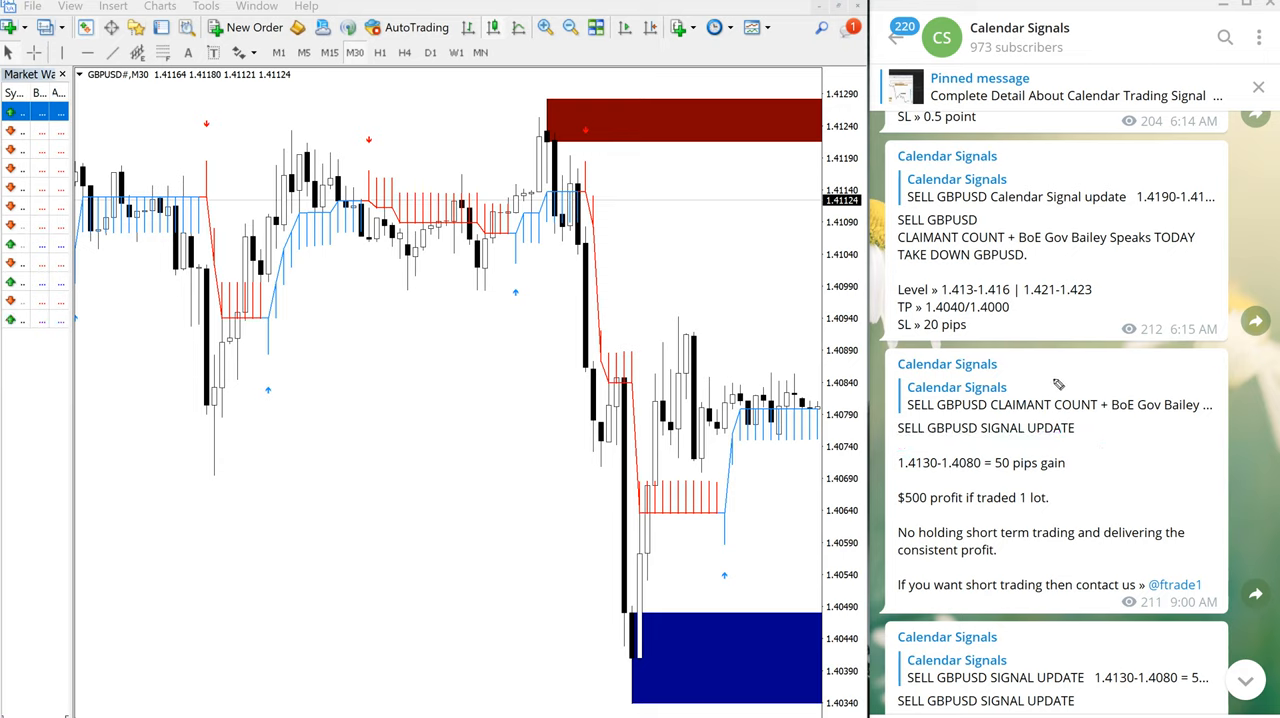
Scroll the Calendar Signals channel down to the GBPUSD update showing 1.4130-1.4040 = 90 pips.
{"action": "scroll", "scroll_direction": "down", "scroll_amount": 3}
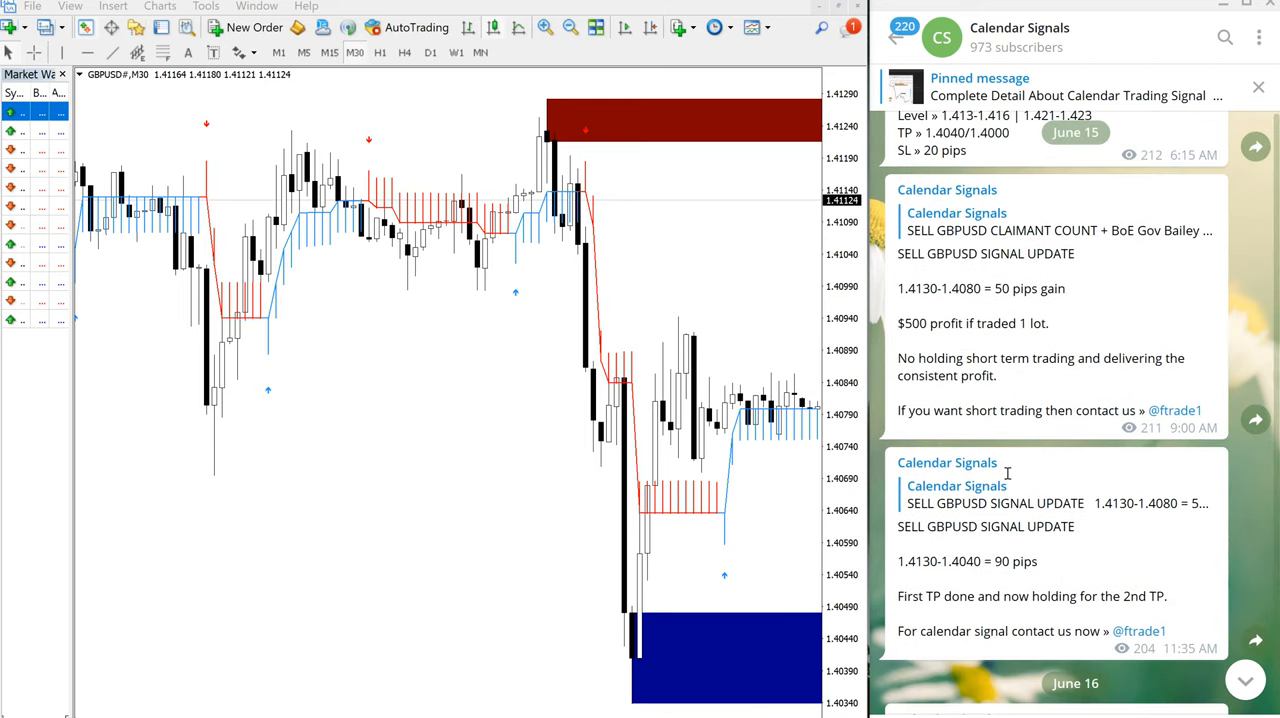
{"action": "scroll", "scroll_direction": "down", "scroll_amount": 3}
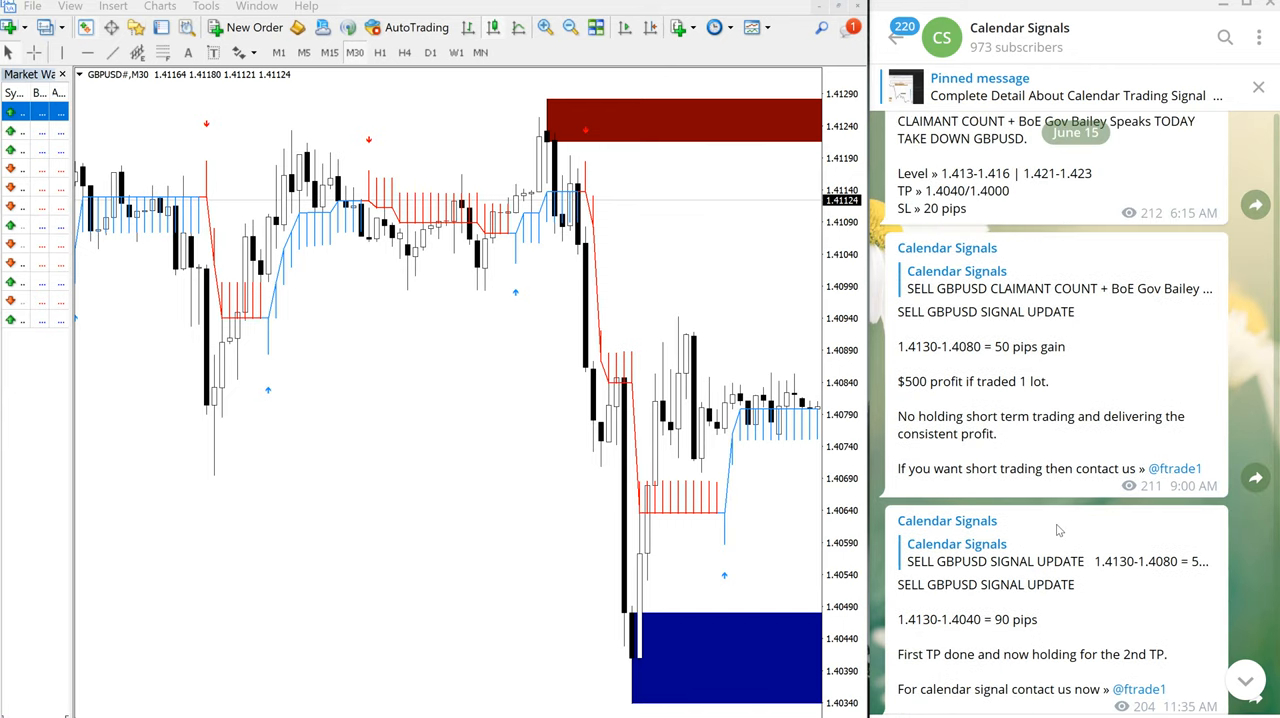
{"action": "scroll", "scroll_direction": "down", "scroll_amount": 3}
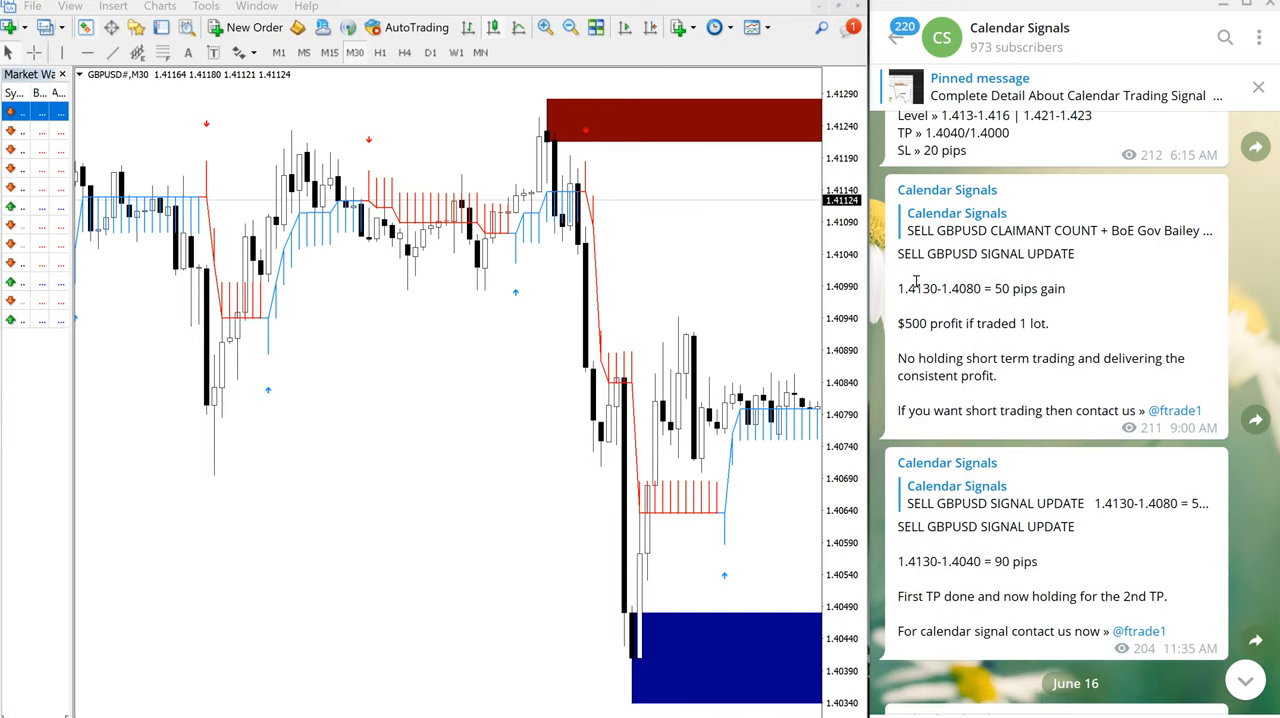
{"action": "mouse_move", "coordinate": [620, 152]}
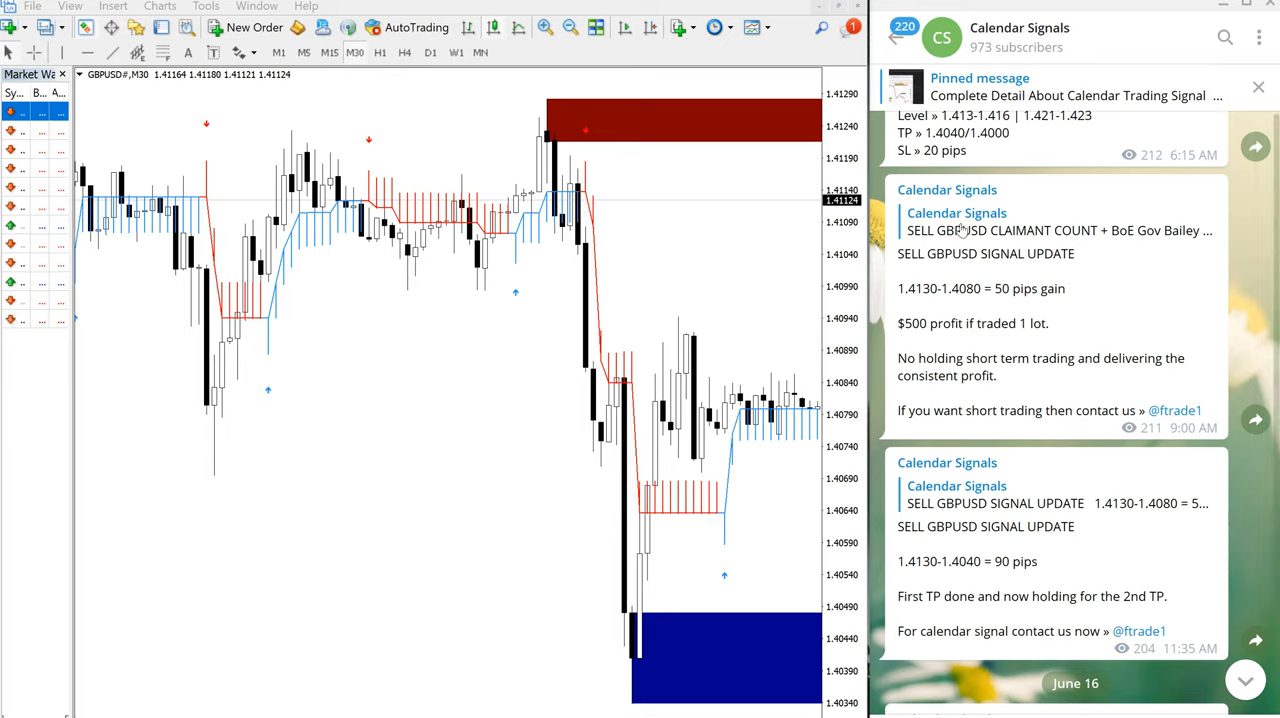
{"action": "mouse_move", "coordinate": [728, 258]}
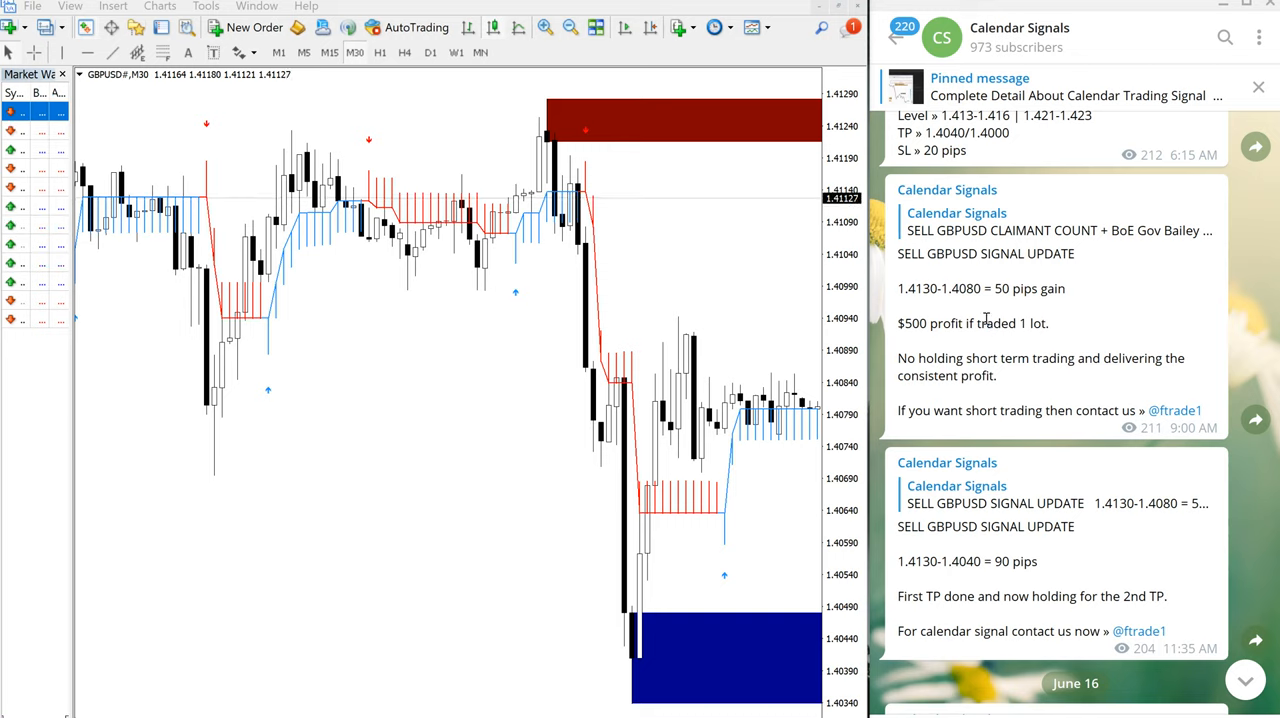
{"action": "mouse_move", "coordinate": [984, 318]}
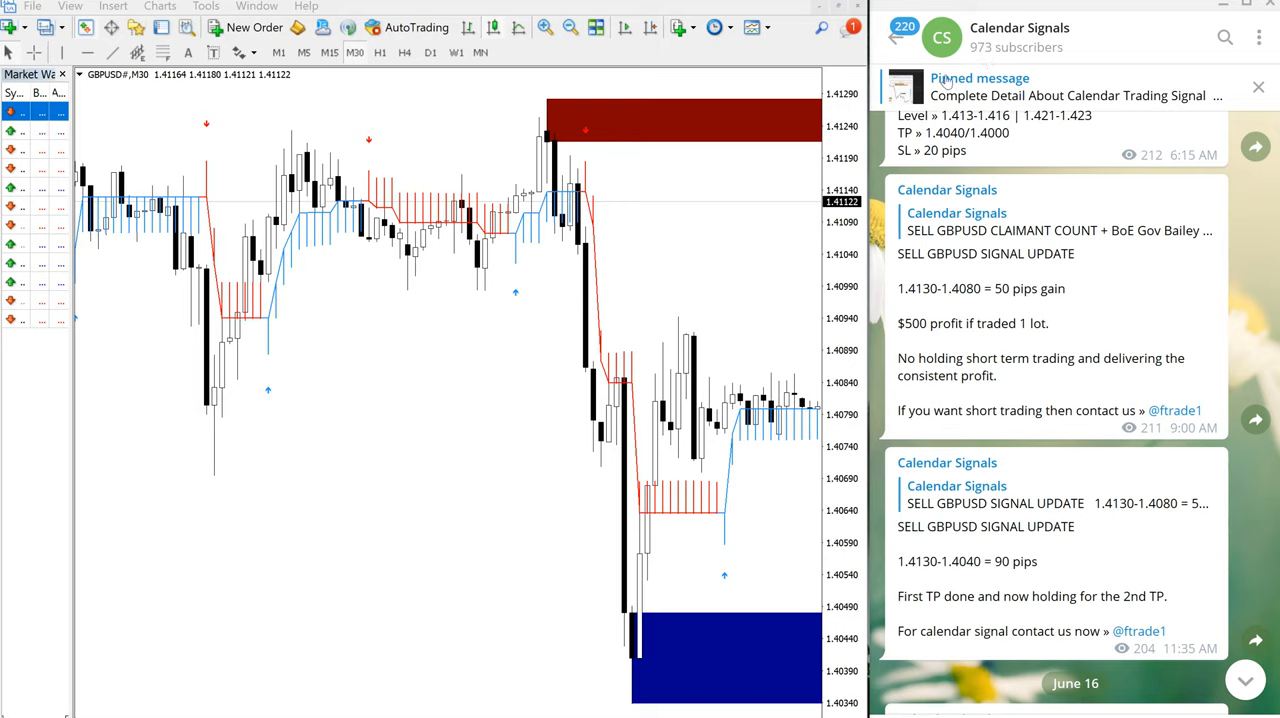
{"action": "mouse_move", "coordinate": [450, 148]}
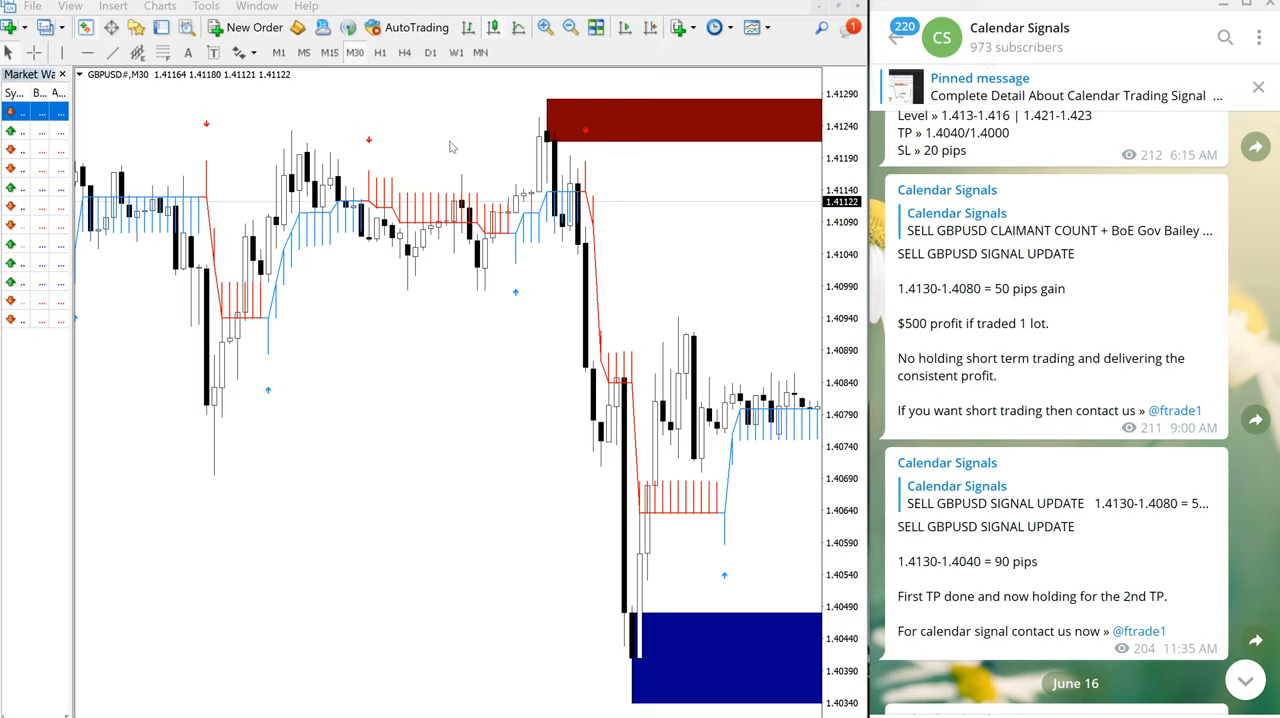
{"action": "mouse_move", "coordinate": [570, 114]}
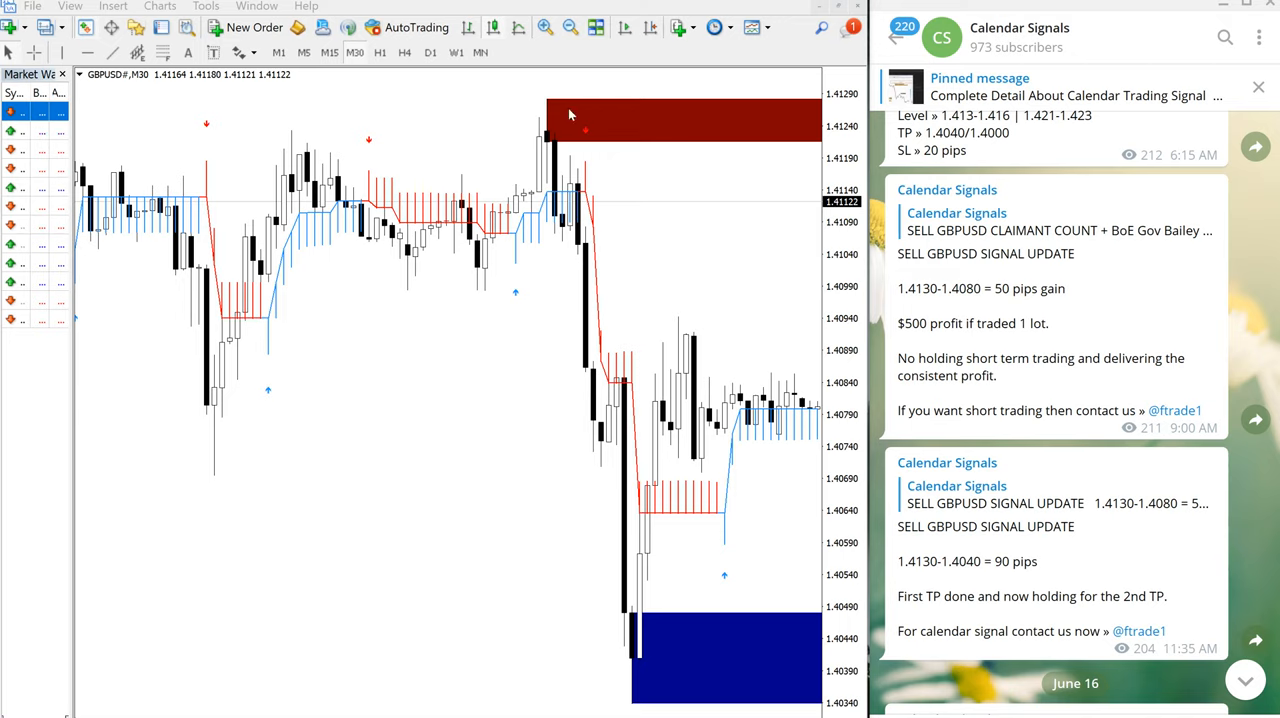